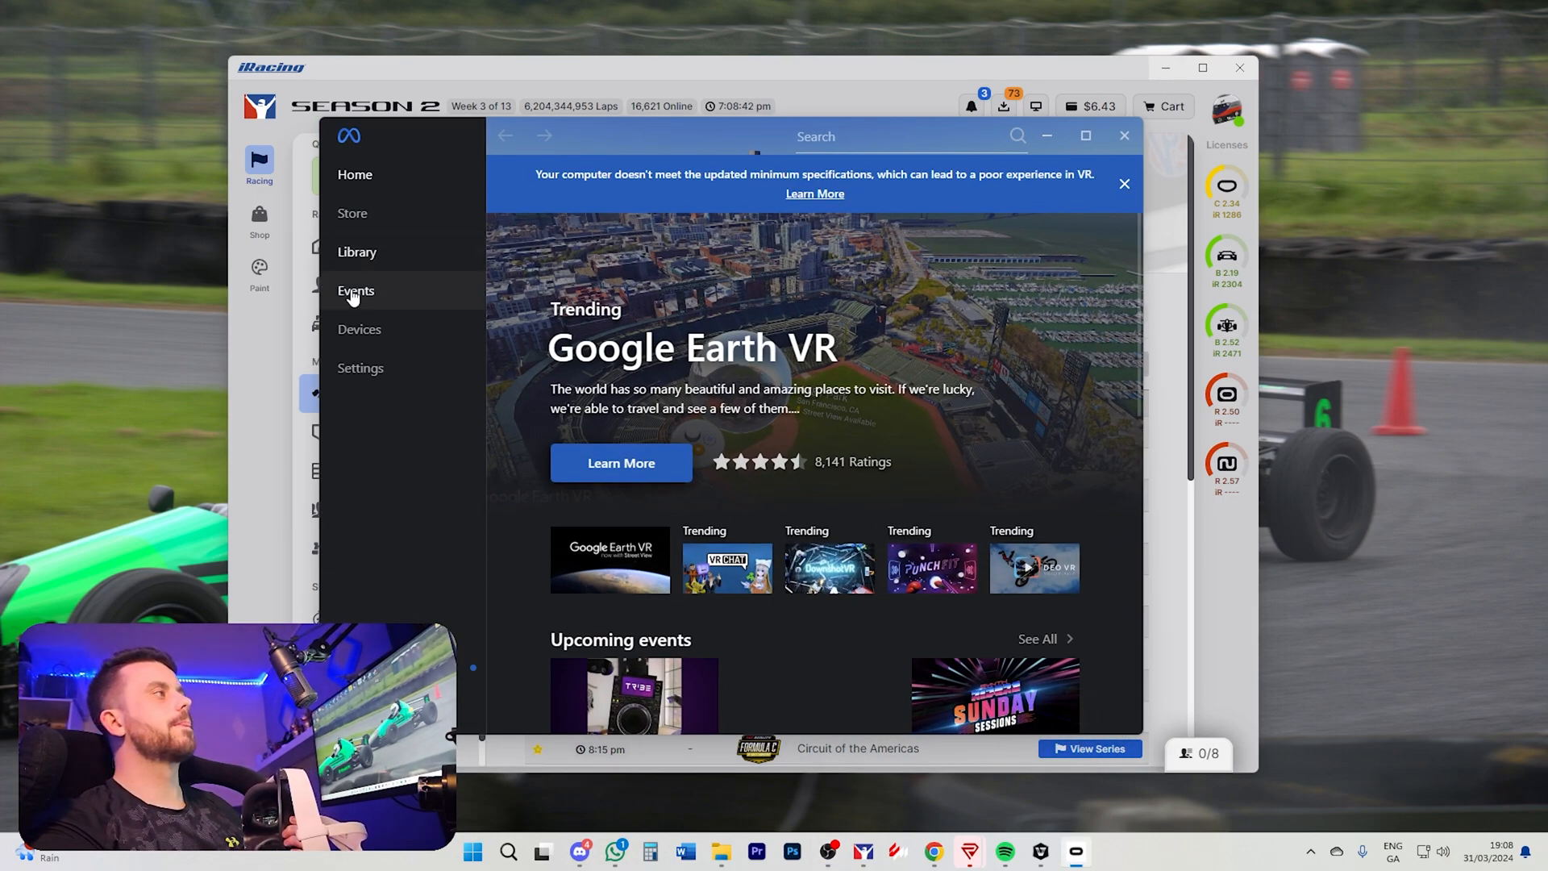
# Step: Show the Devices page listing the Quest 3 headset and its Touch controllers
pyautogui.click(359, 329)
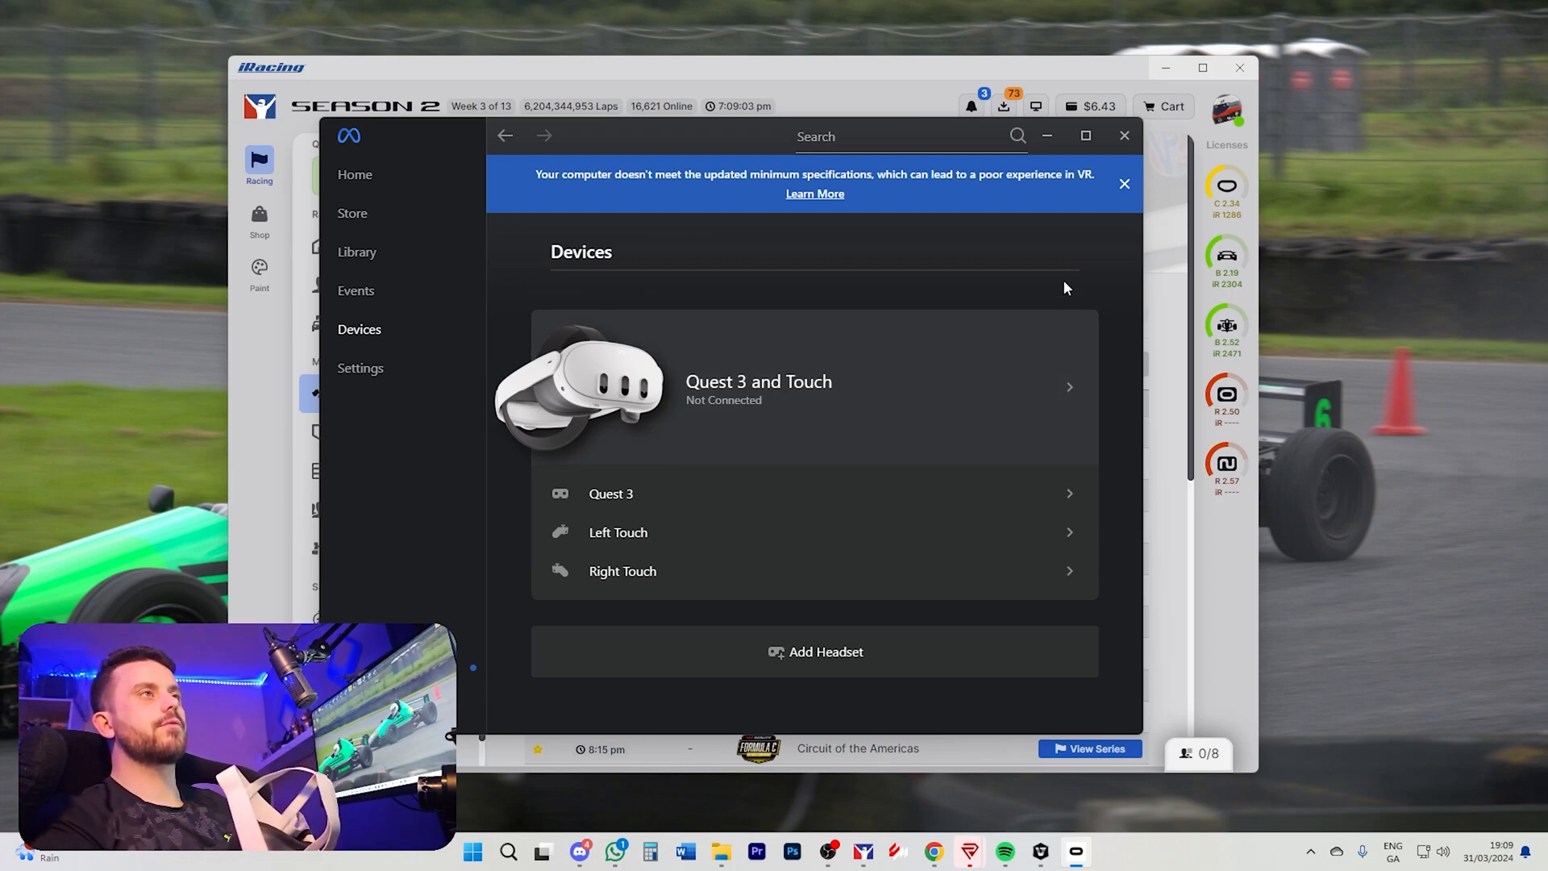
# Step: Run the USB cable connection test on the Quest 3 headset
pyautogui.click(814, 385)
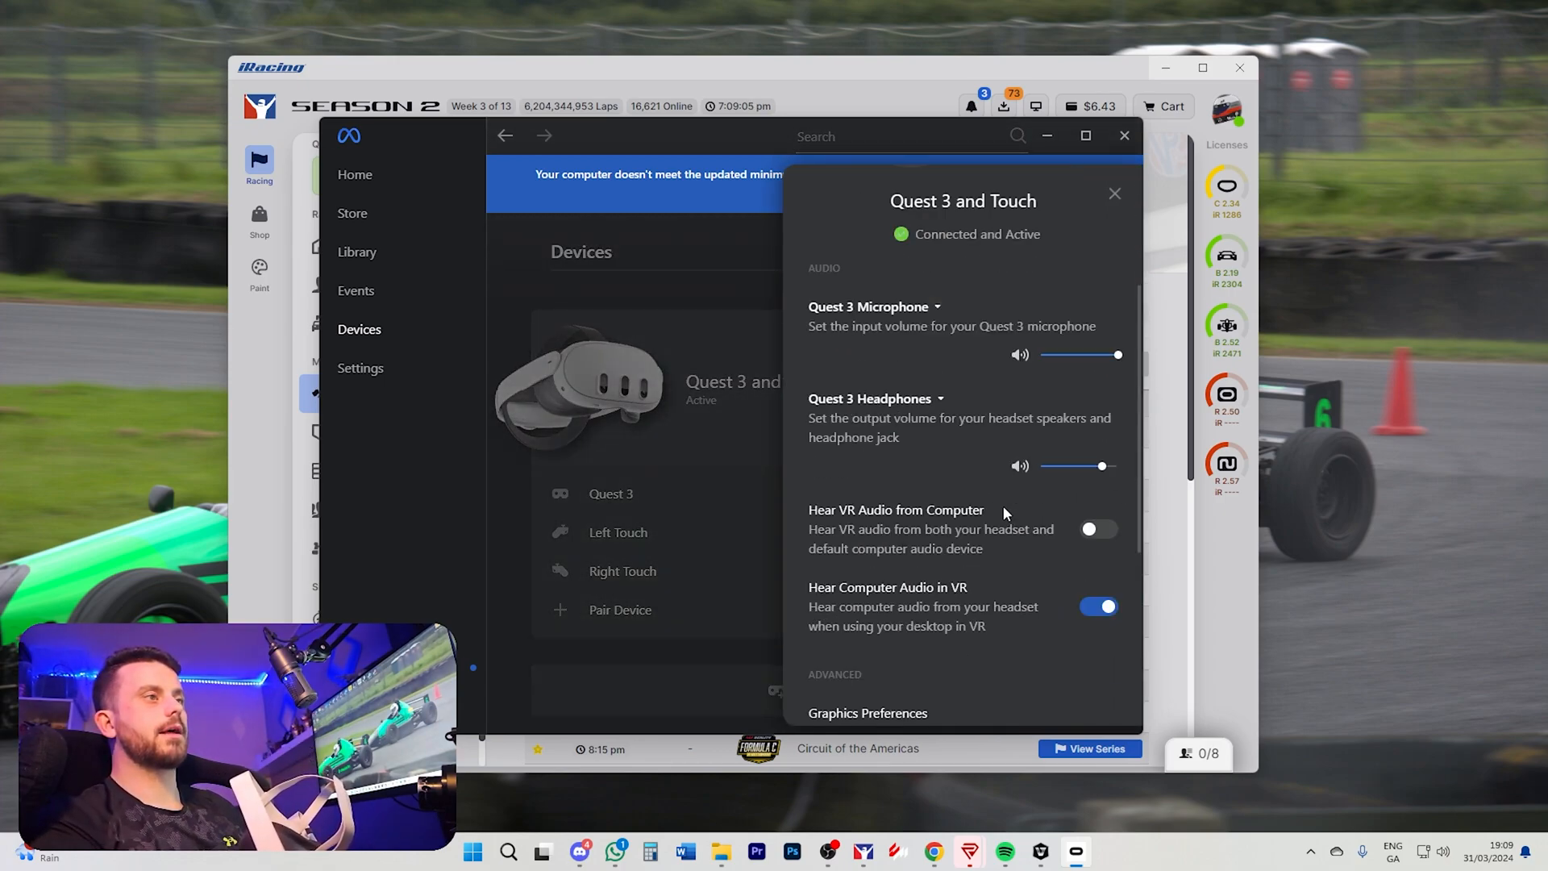
pyautogui.scroll(-3)
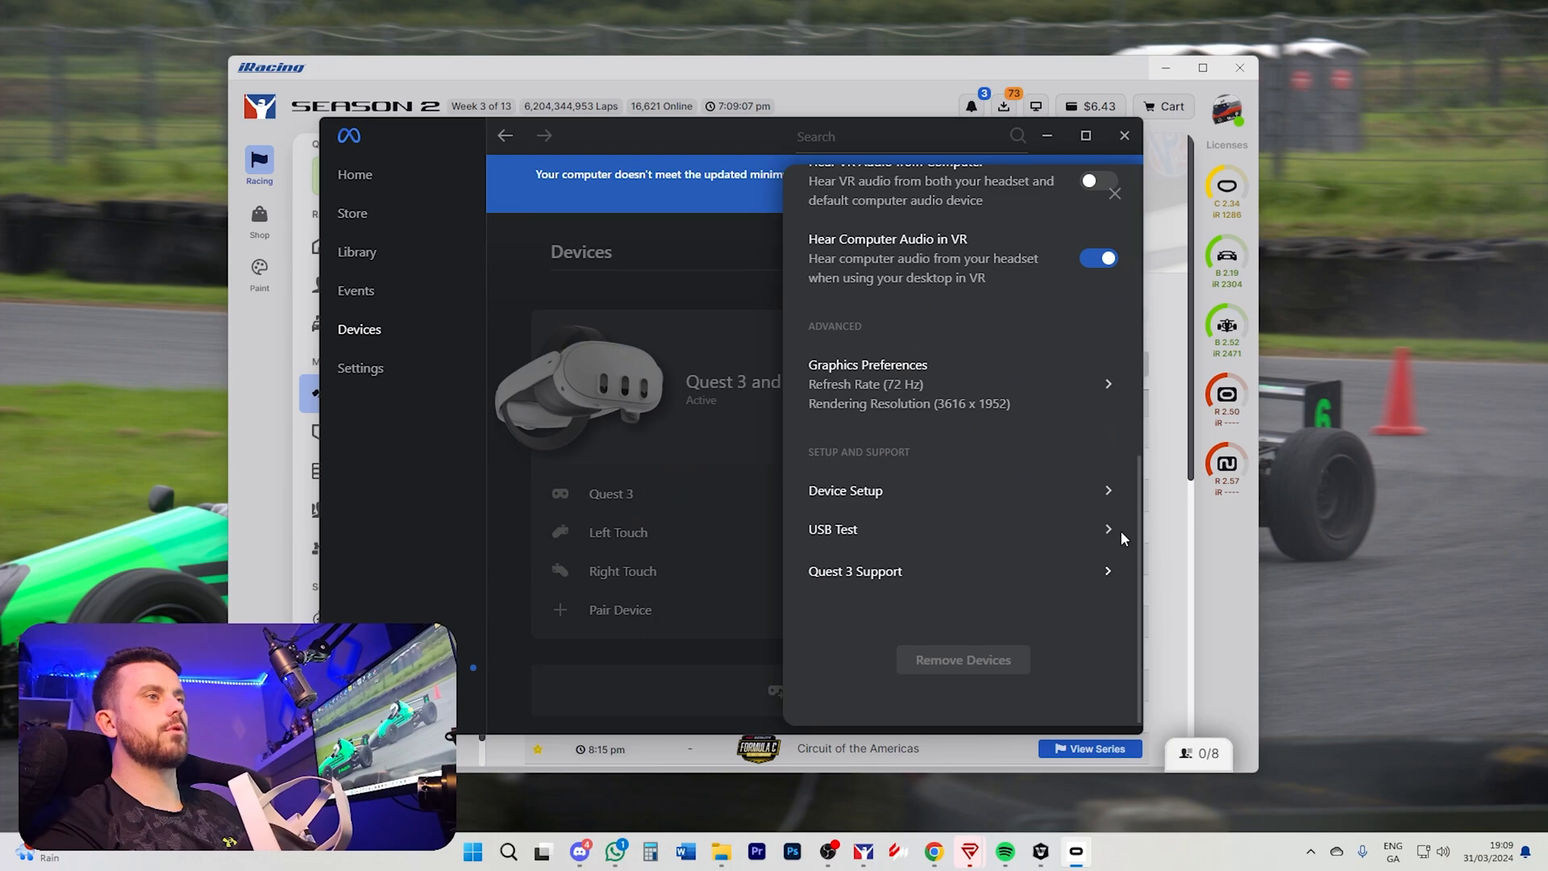
pyautogui.click(832, 529)
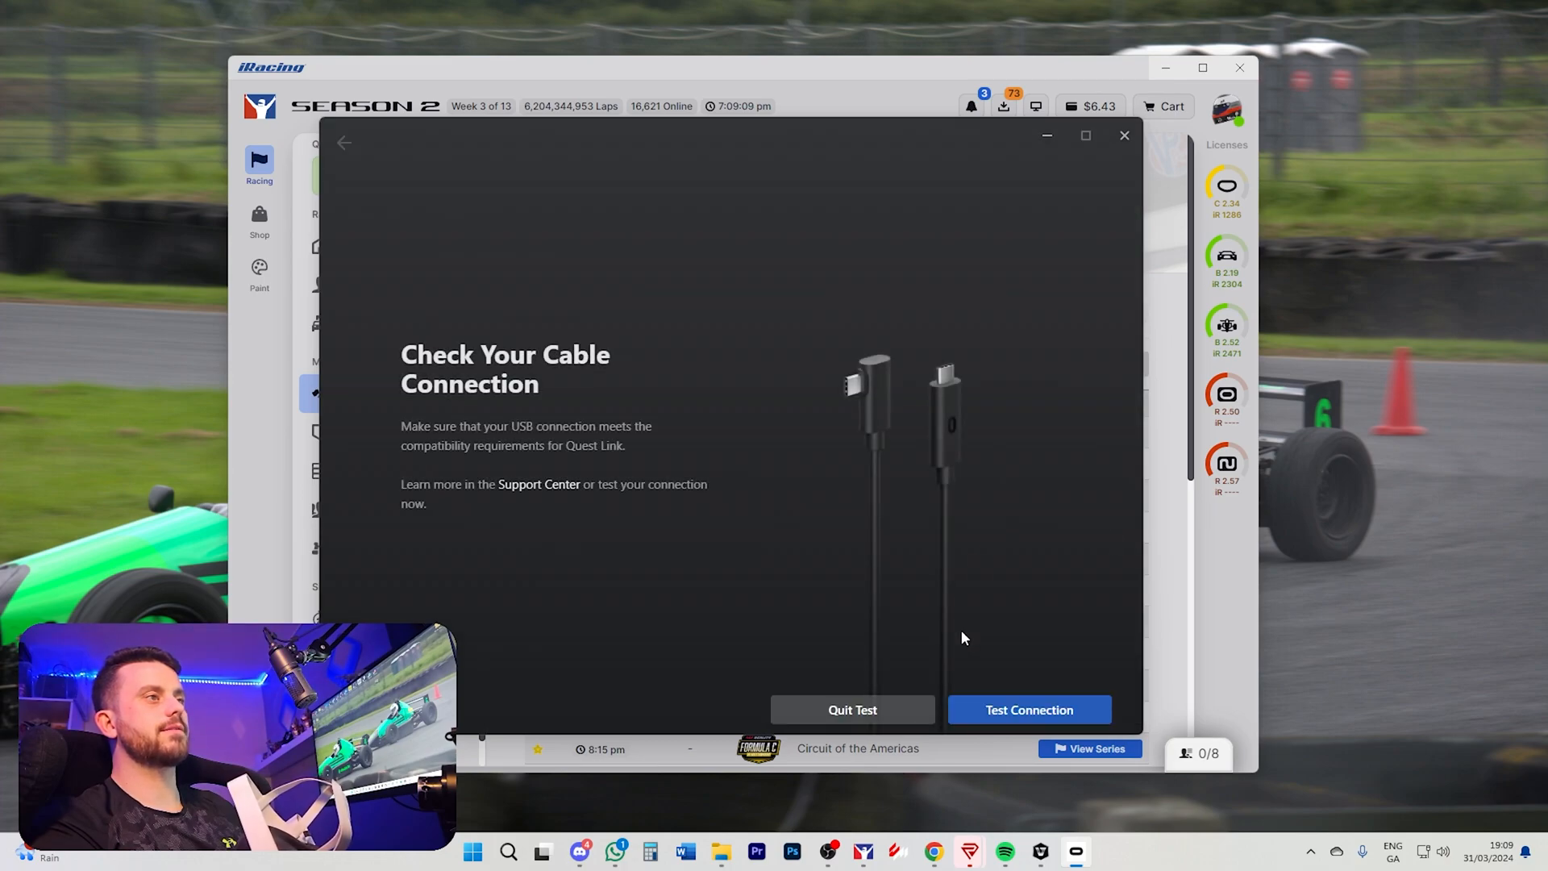
pyautogui.click(1027, 710)
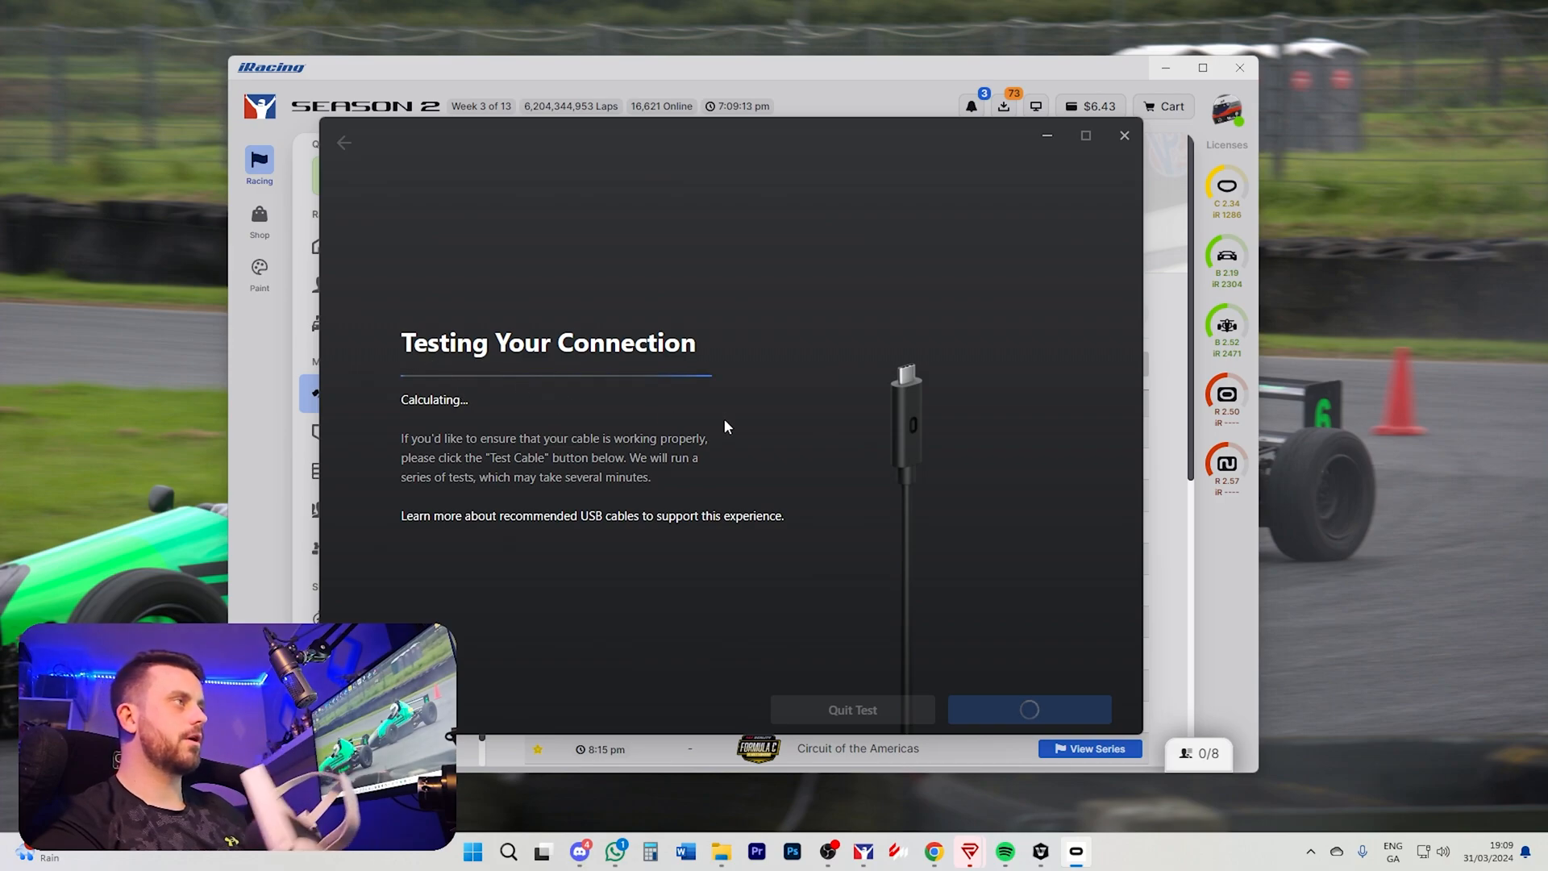
pyautogui.moveTo(623, 406)
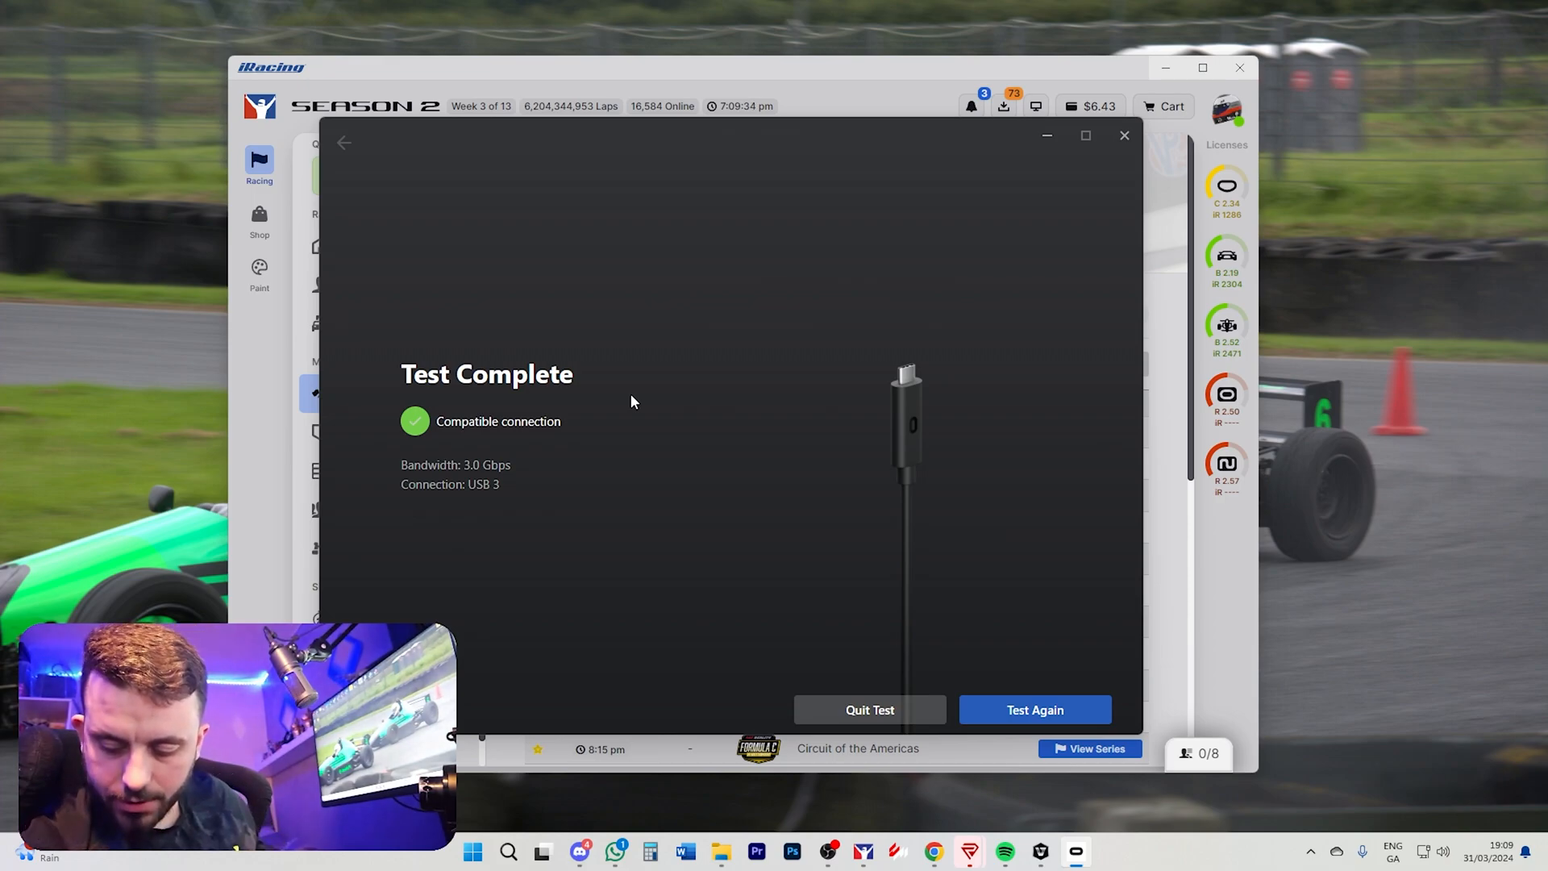
pyautogui.moveTo(461, 470)
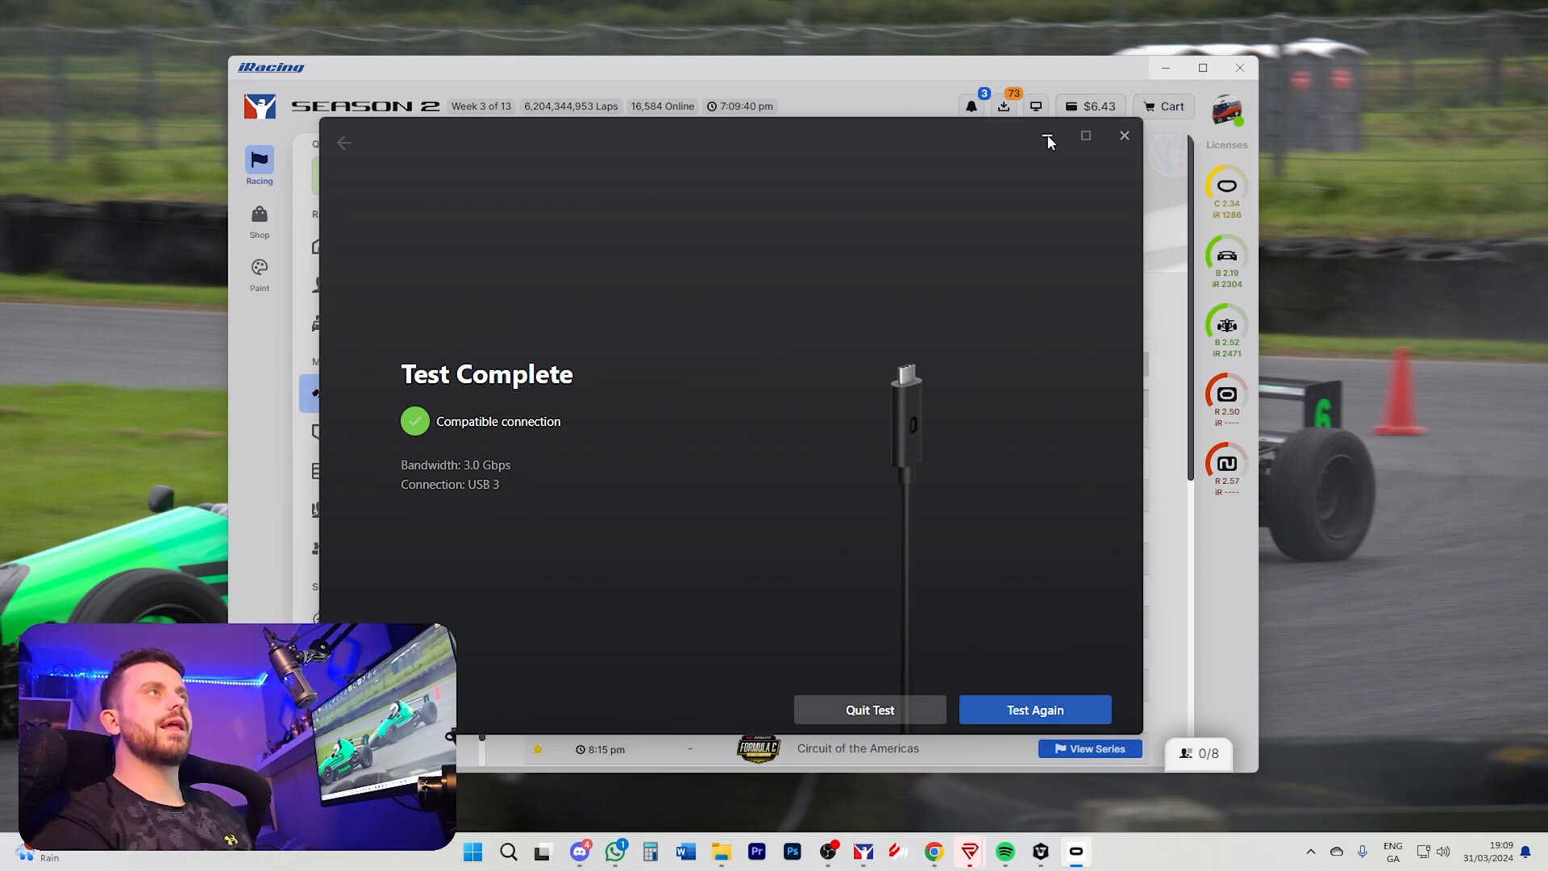
# Step: Minimise the Quest Link window so iRacing's Official Racing series list shows
pyautogui.click(1124, 136)
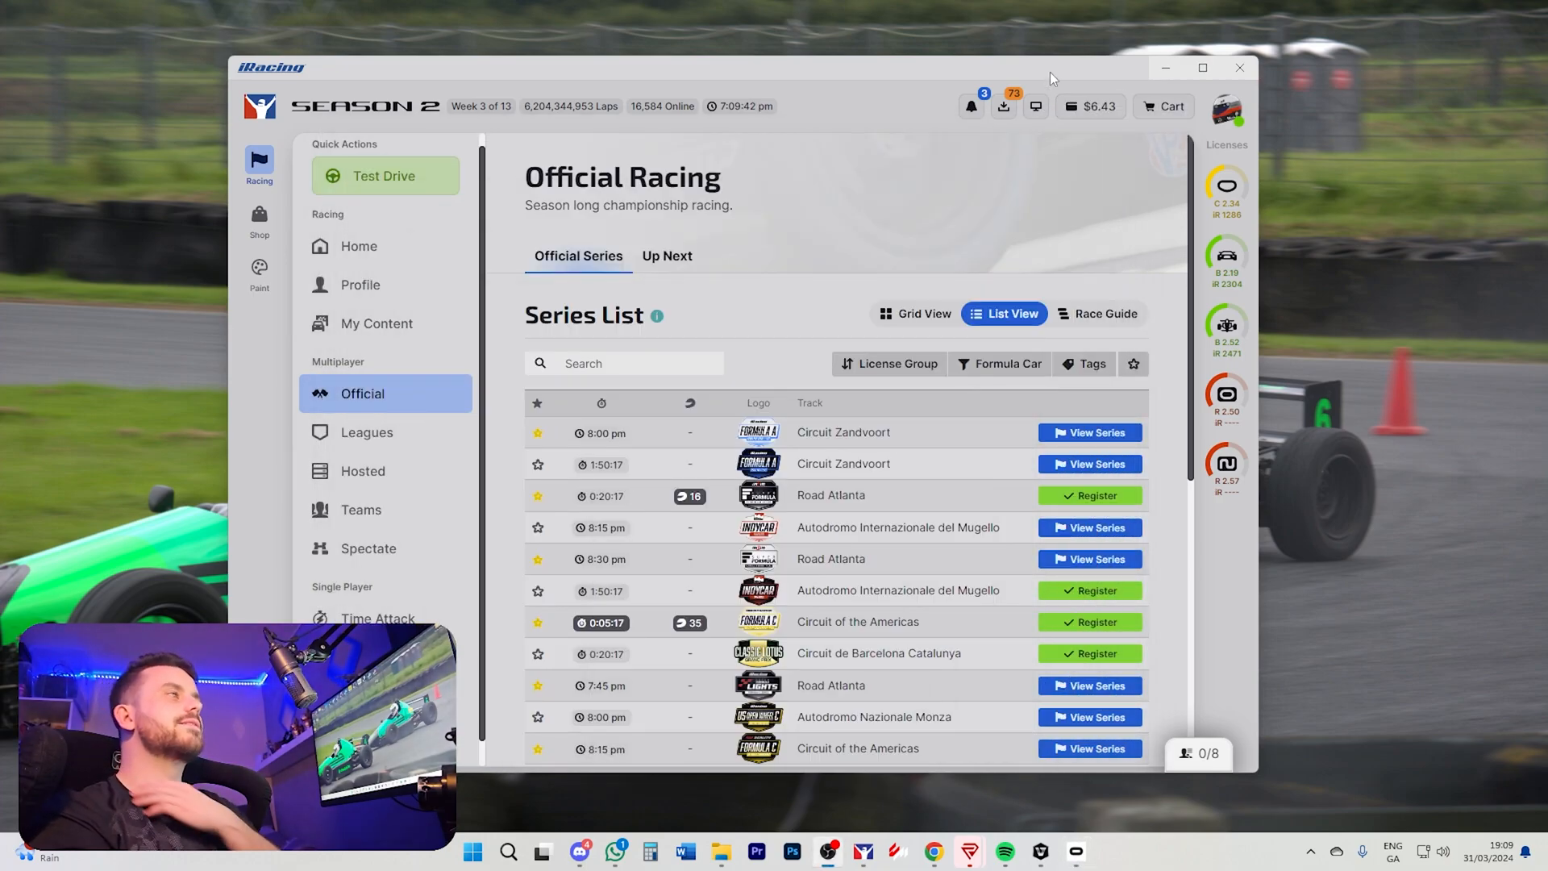
pyautogui.moveTo(992, 608)
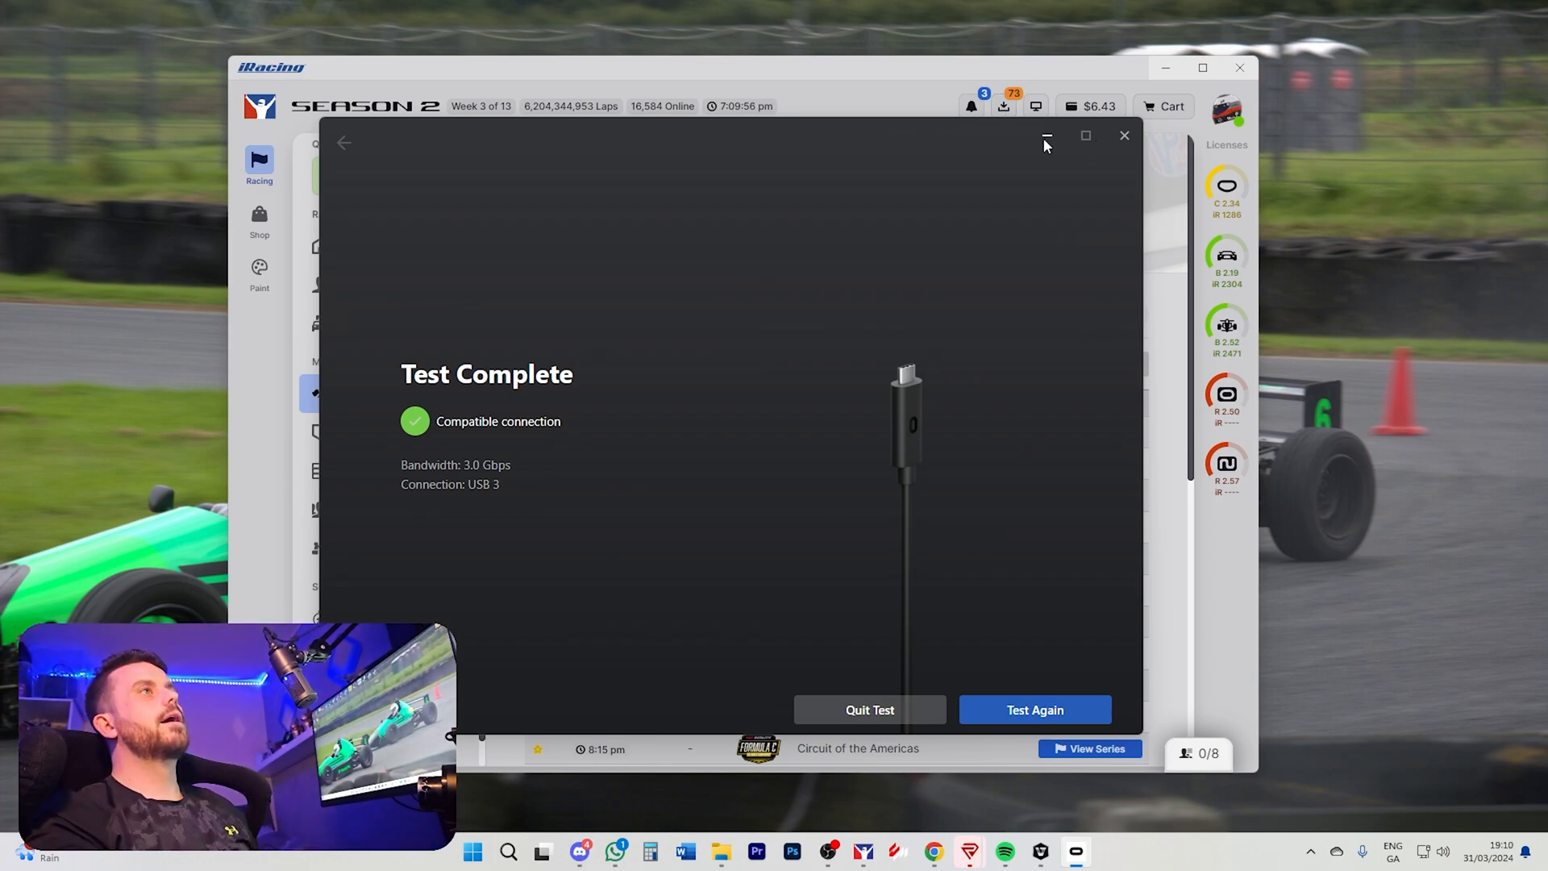
pyautogui.click(1123, 136)
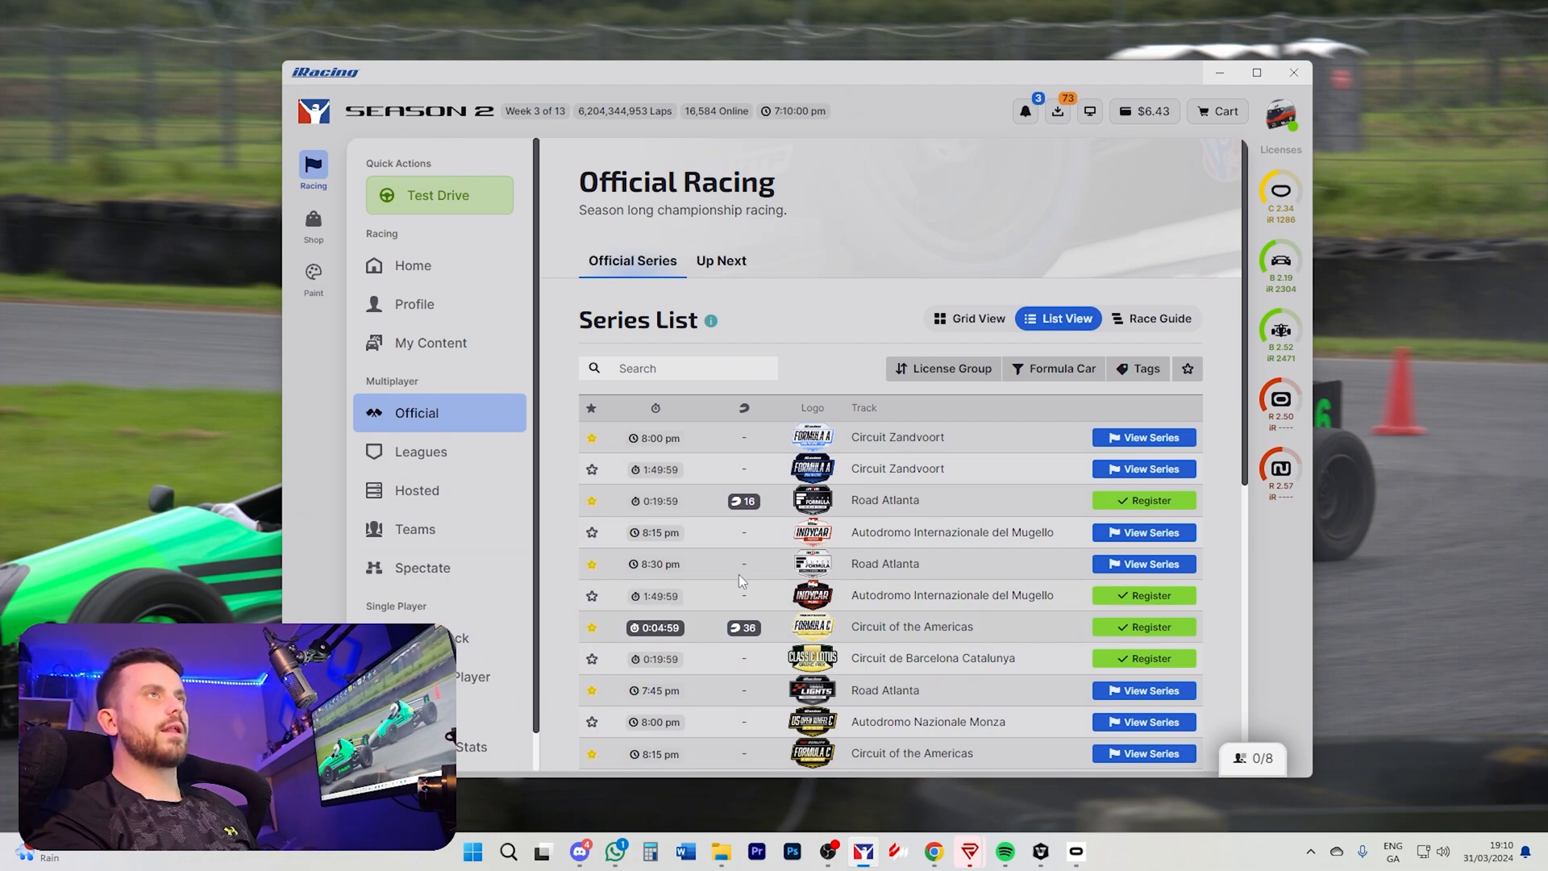
pyautogui.moveTo(855, 363)
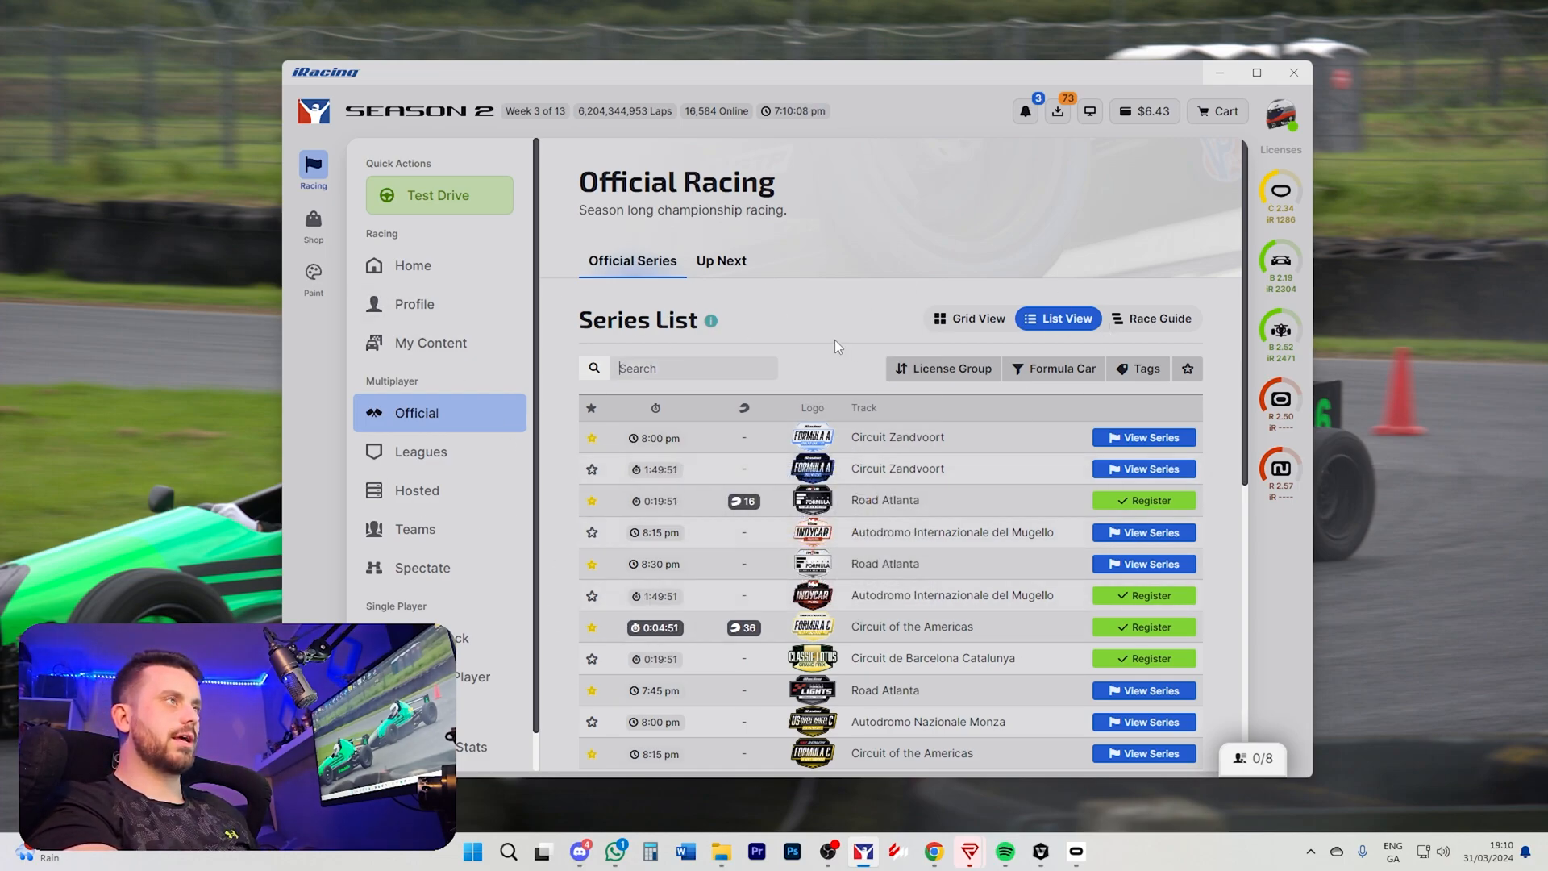
pyautogui.moveTo(1385, 344)
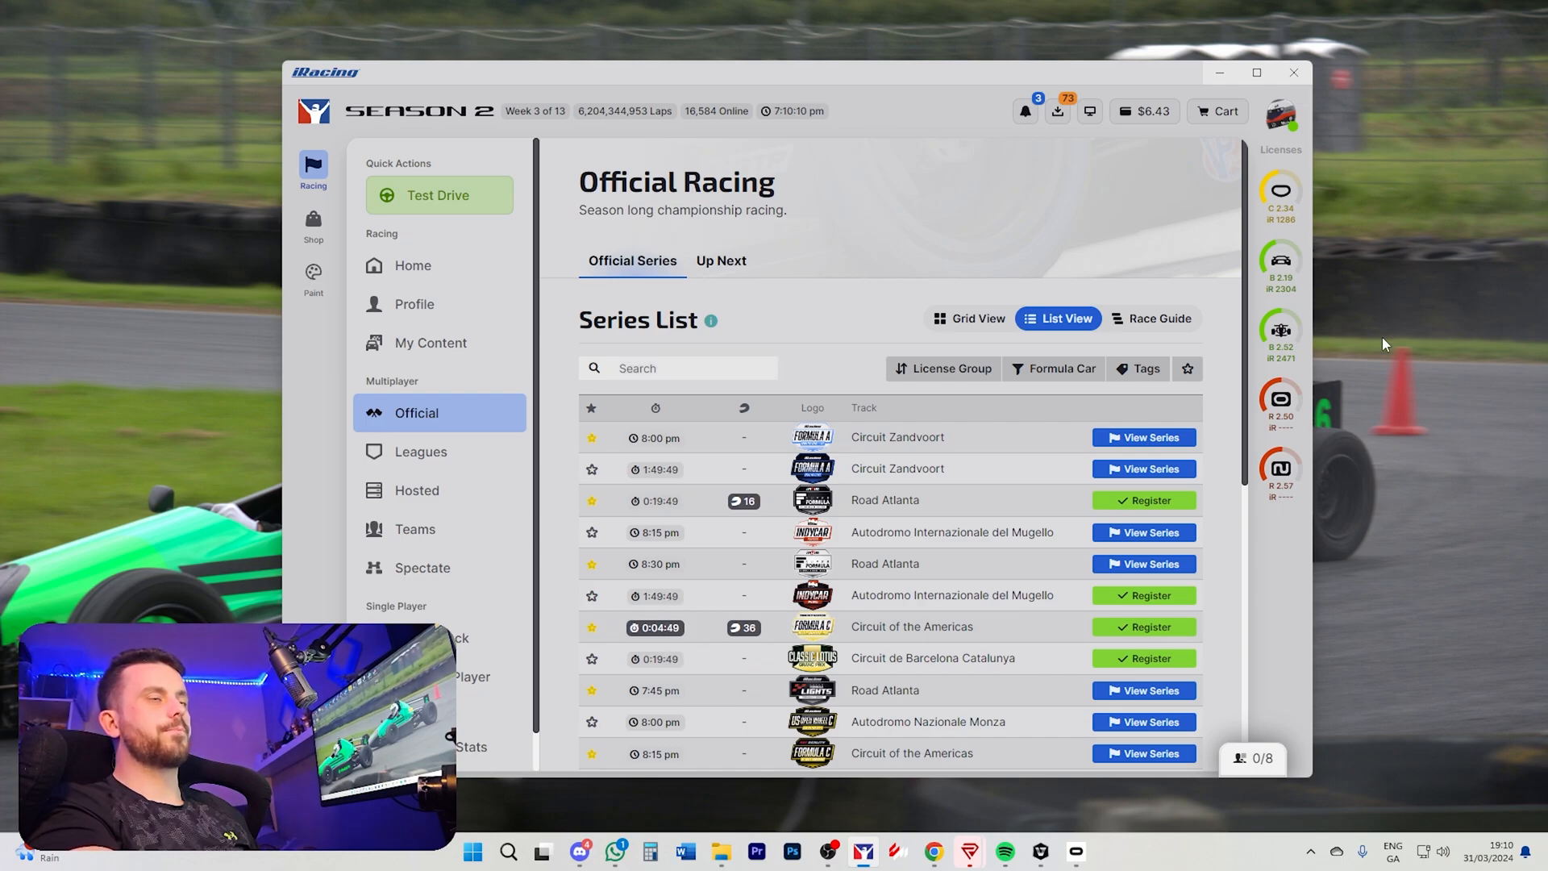
# Step: Show the display mode choices: Monitor, Oculus, OpenVR and OpenXR
pyautogui.click(1089, 112)
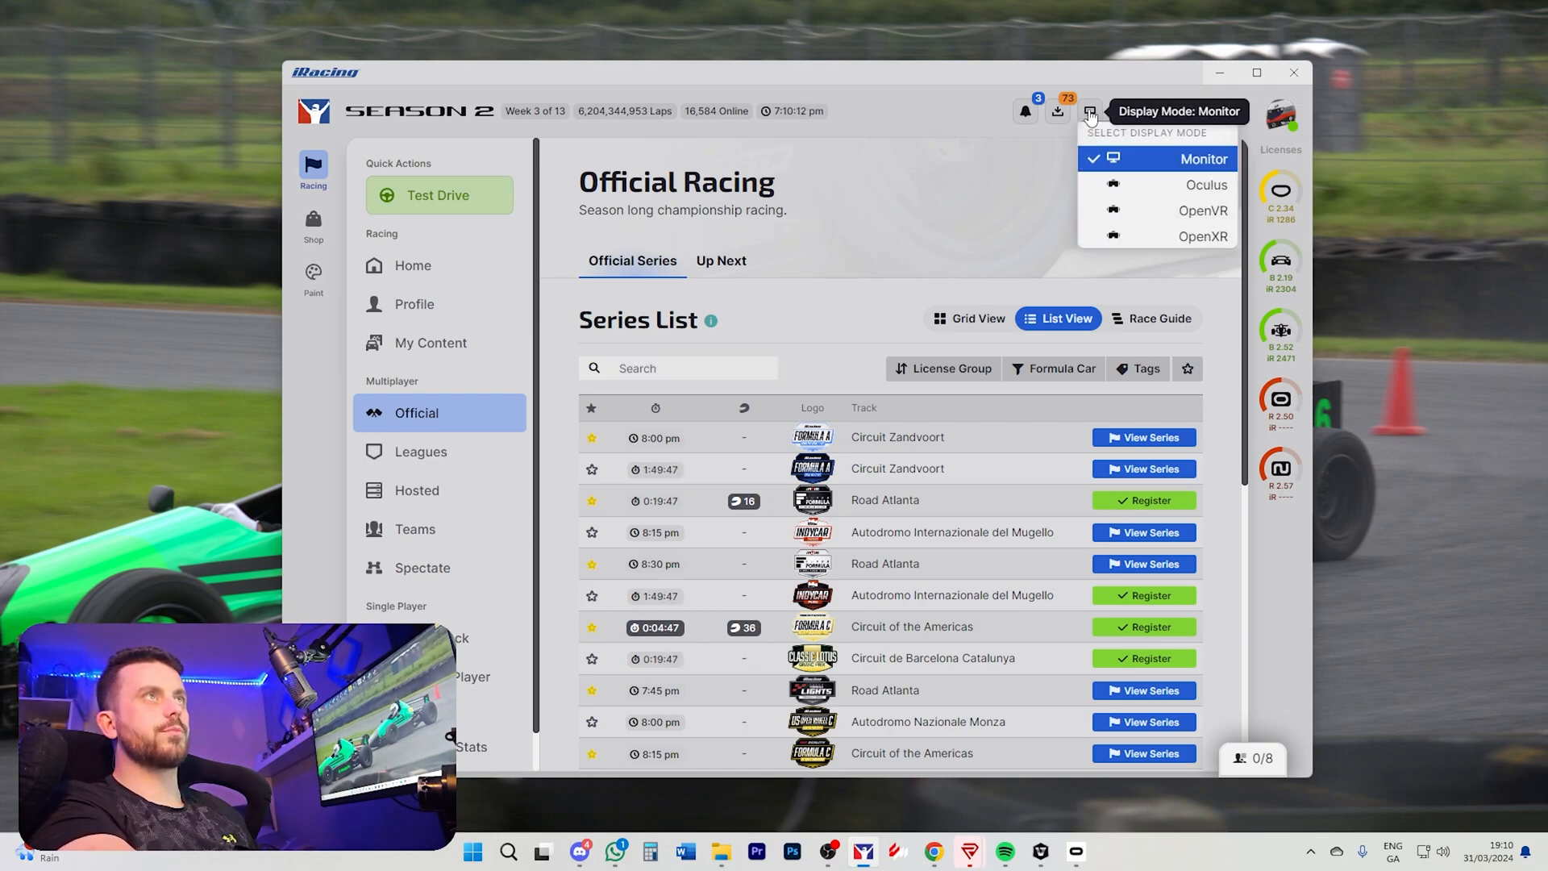
pyautogui.moveTo(1203, 209)
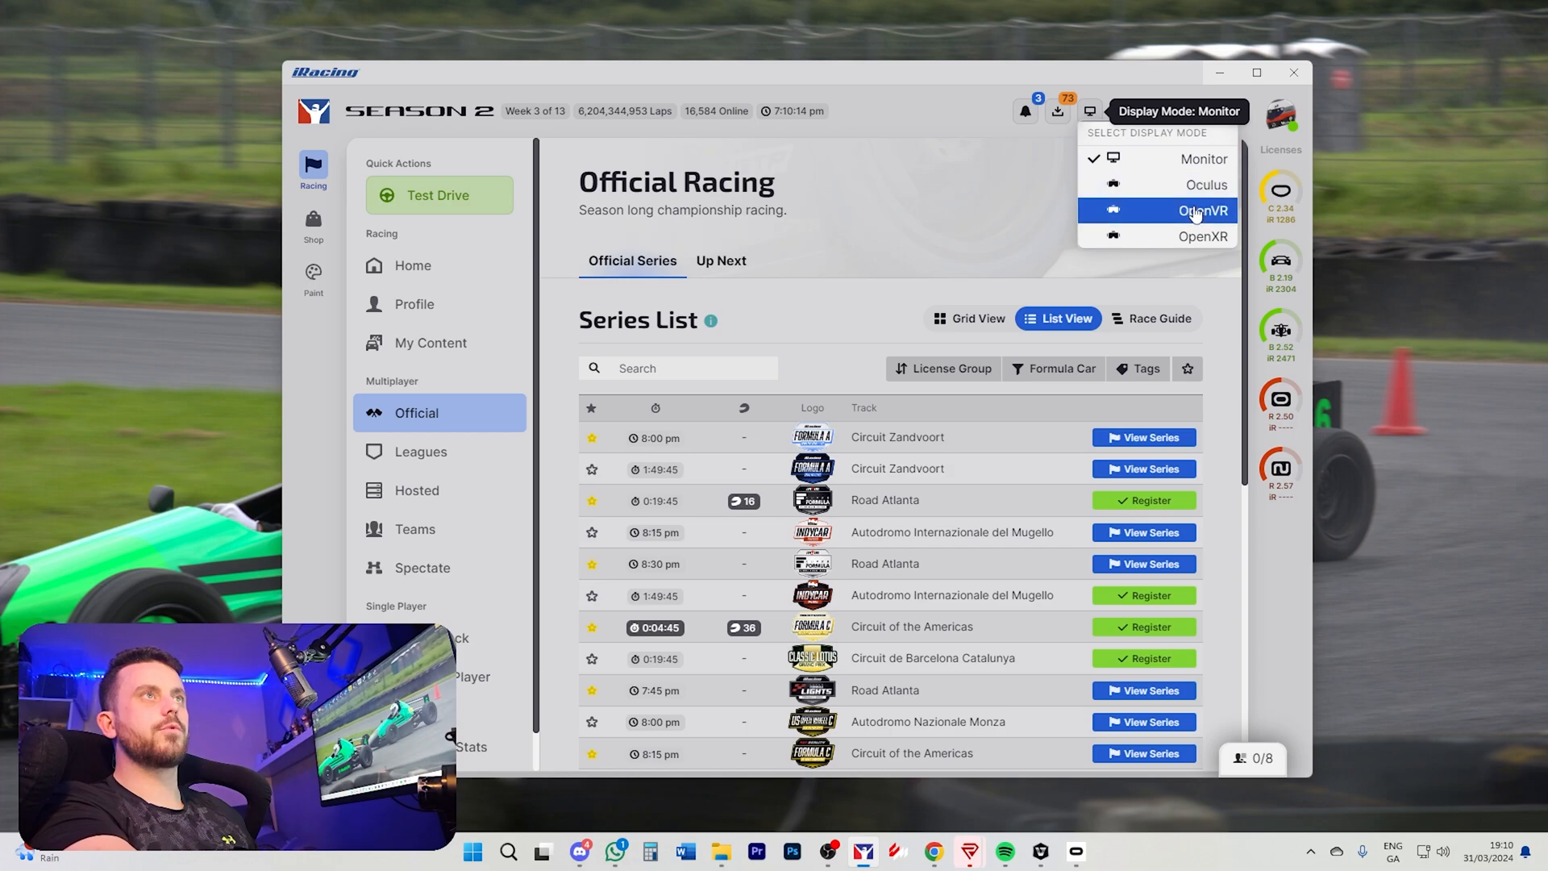
pyautogui.moveTo(1195, 186)
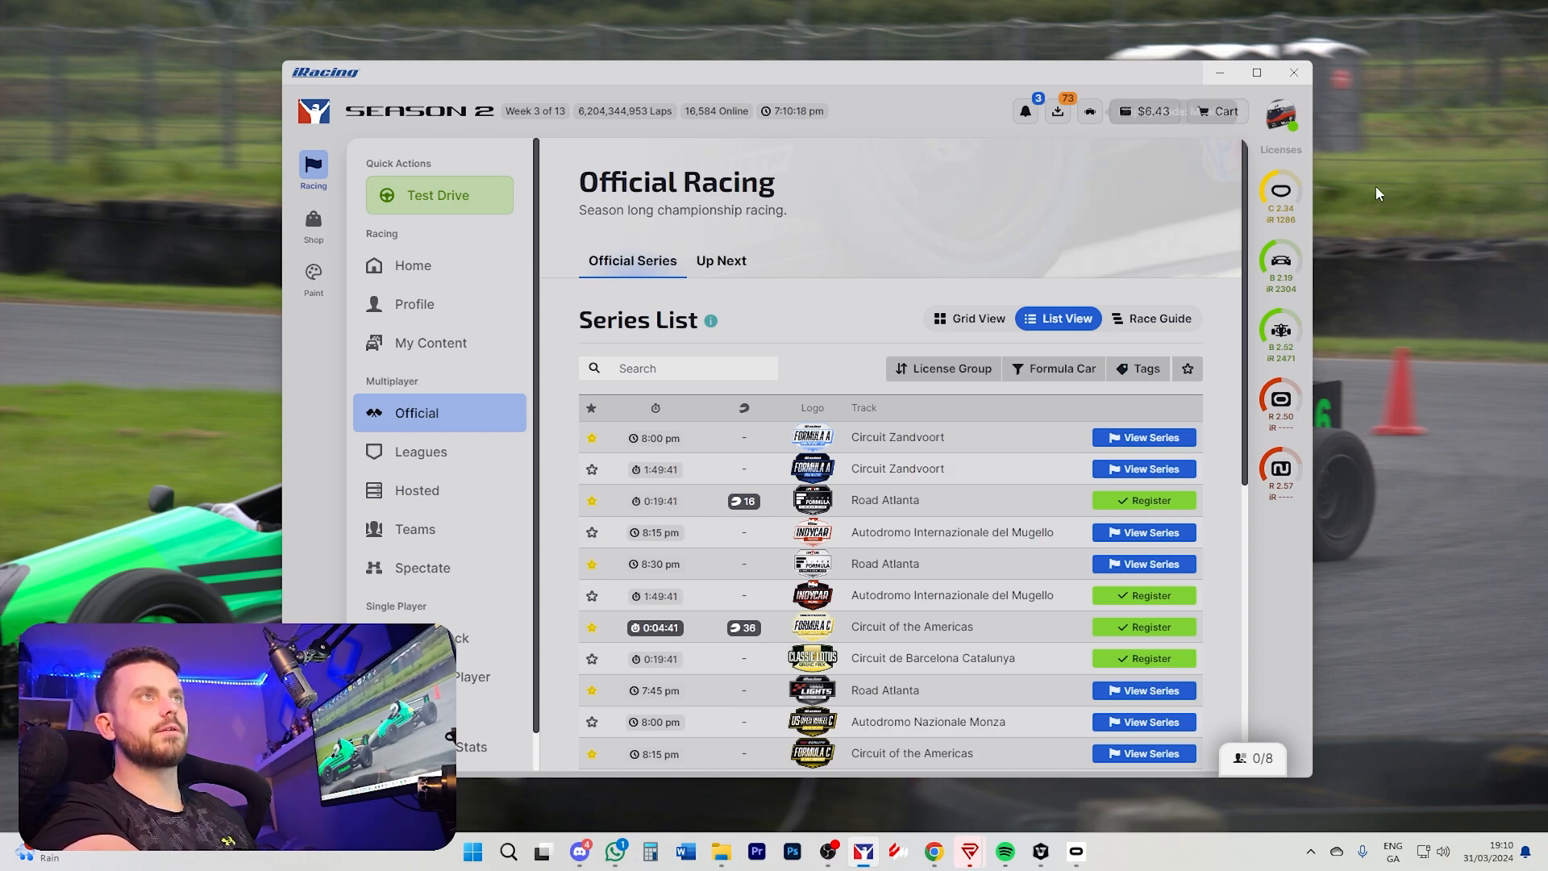
pyautogui.moveTo(1144, 500)
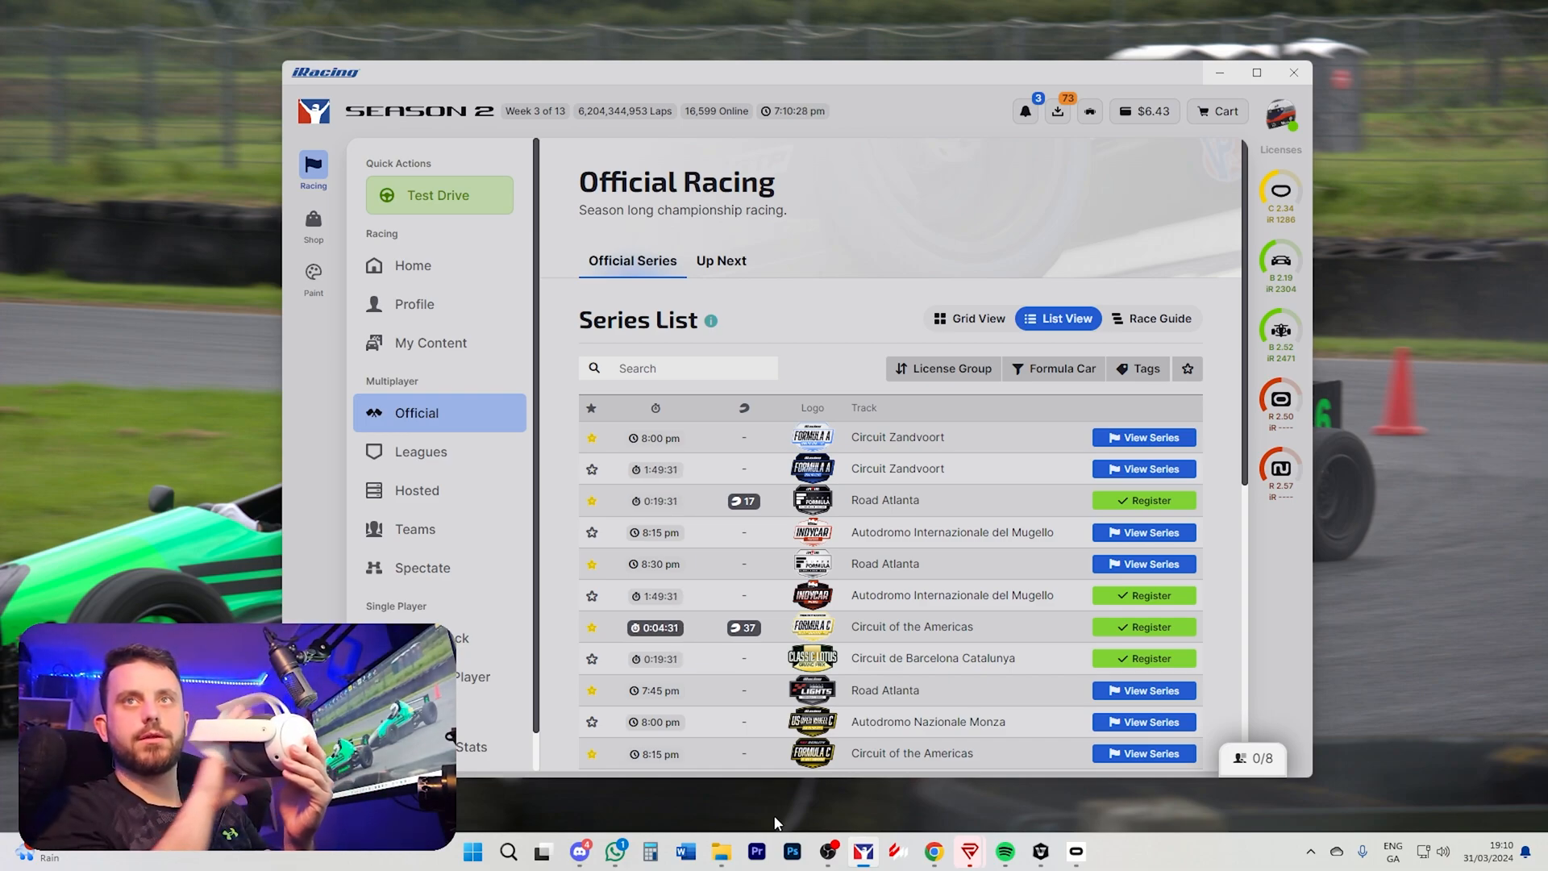
pyautogui.moveTo(1110, 520)
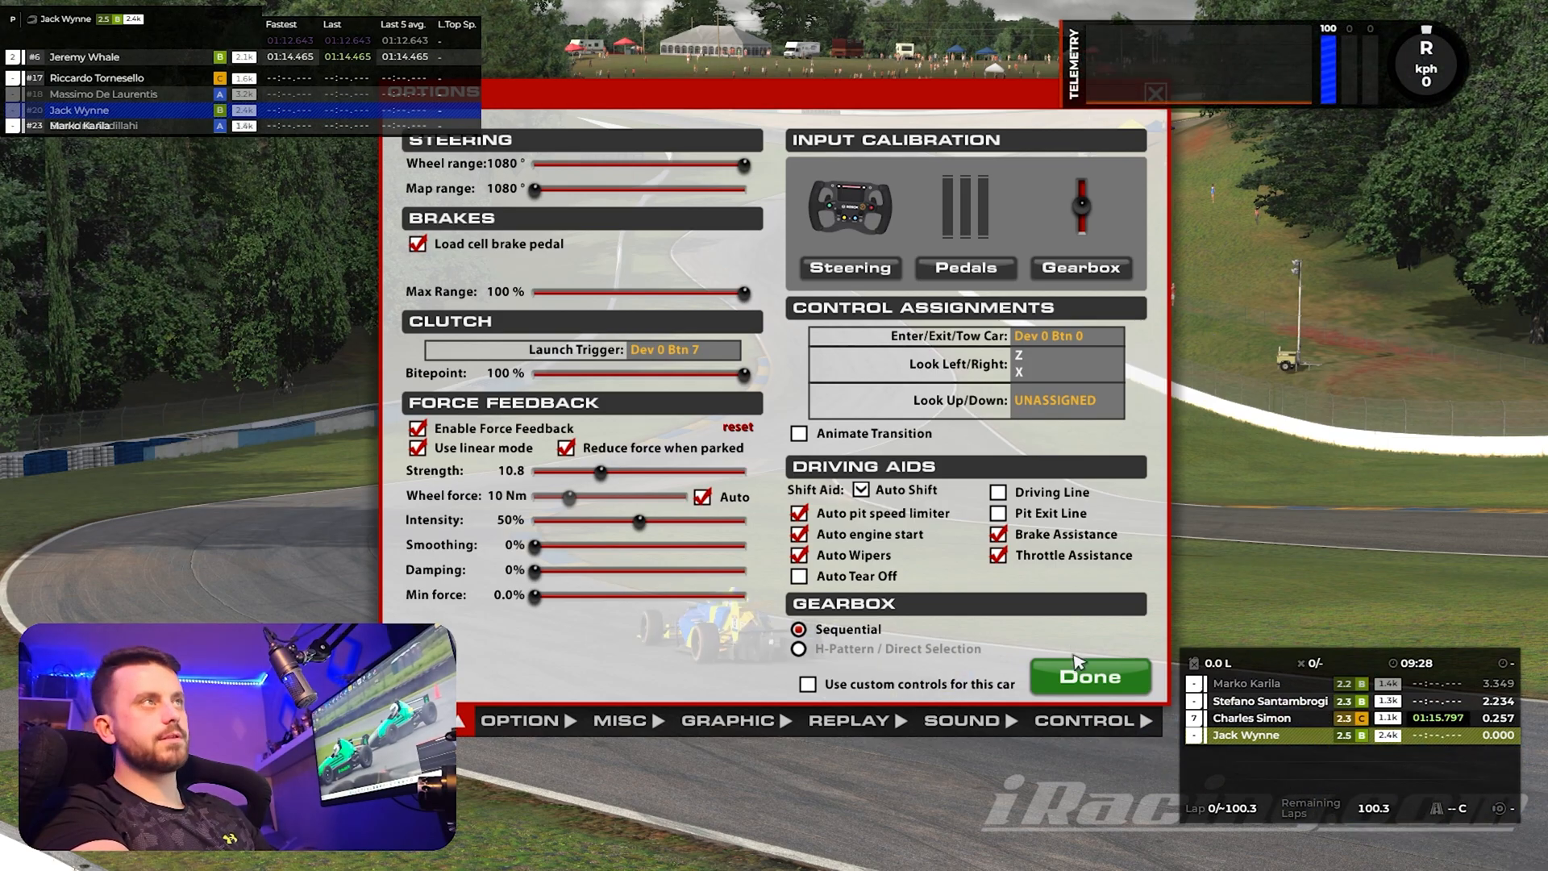
# Step: Close the sim options, briefly reopen them, and return to the Road Atlanta session view
pyautogui.click(1088, 675)
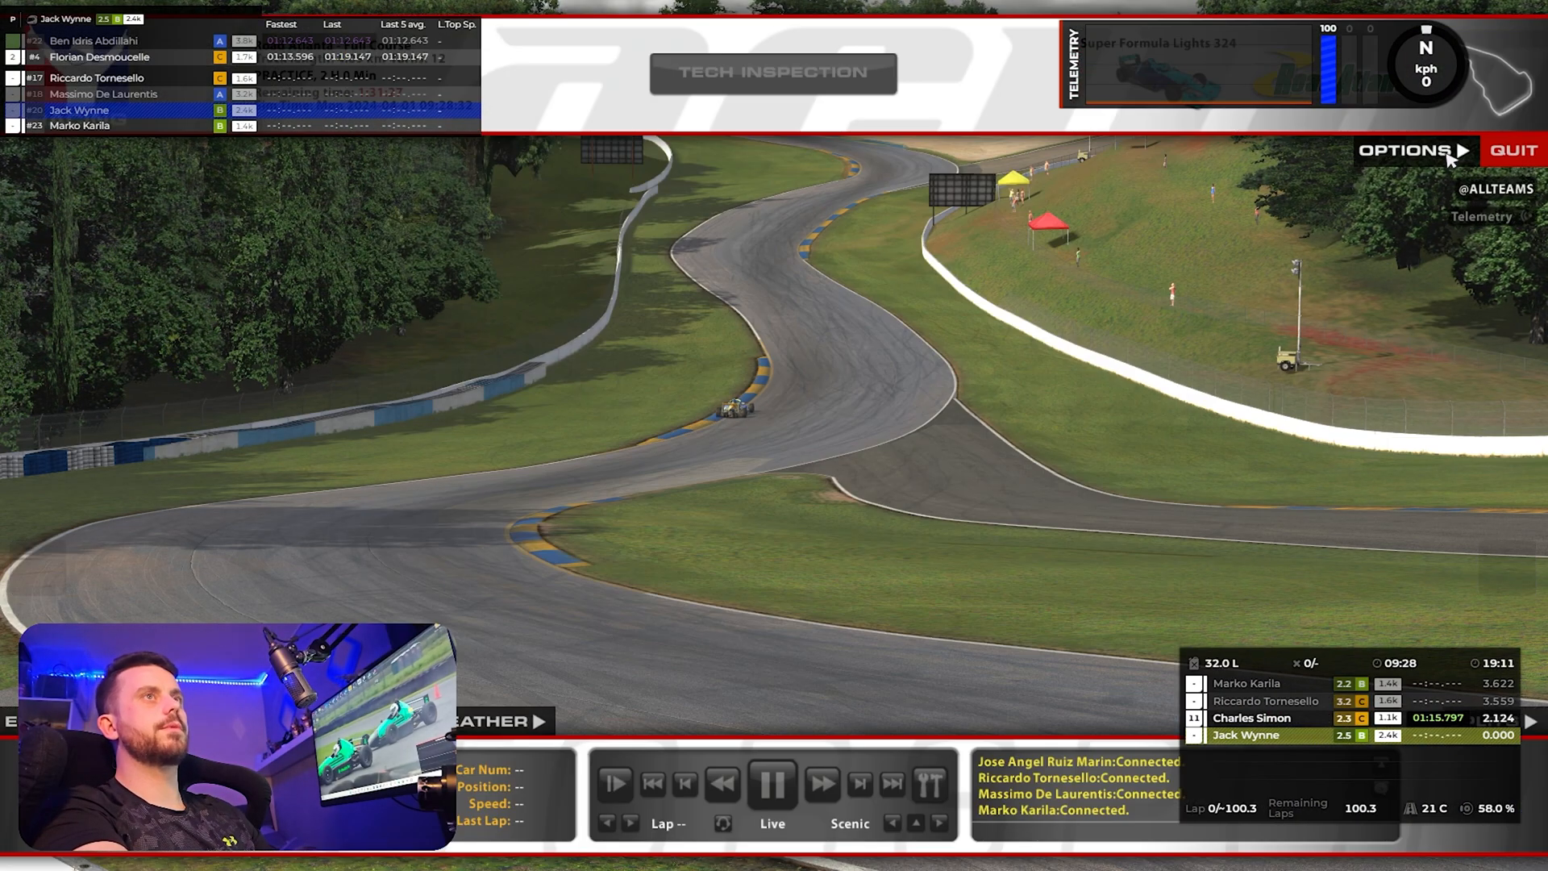
pyautogui.click(1405, 150)
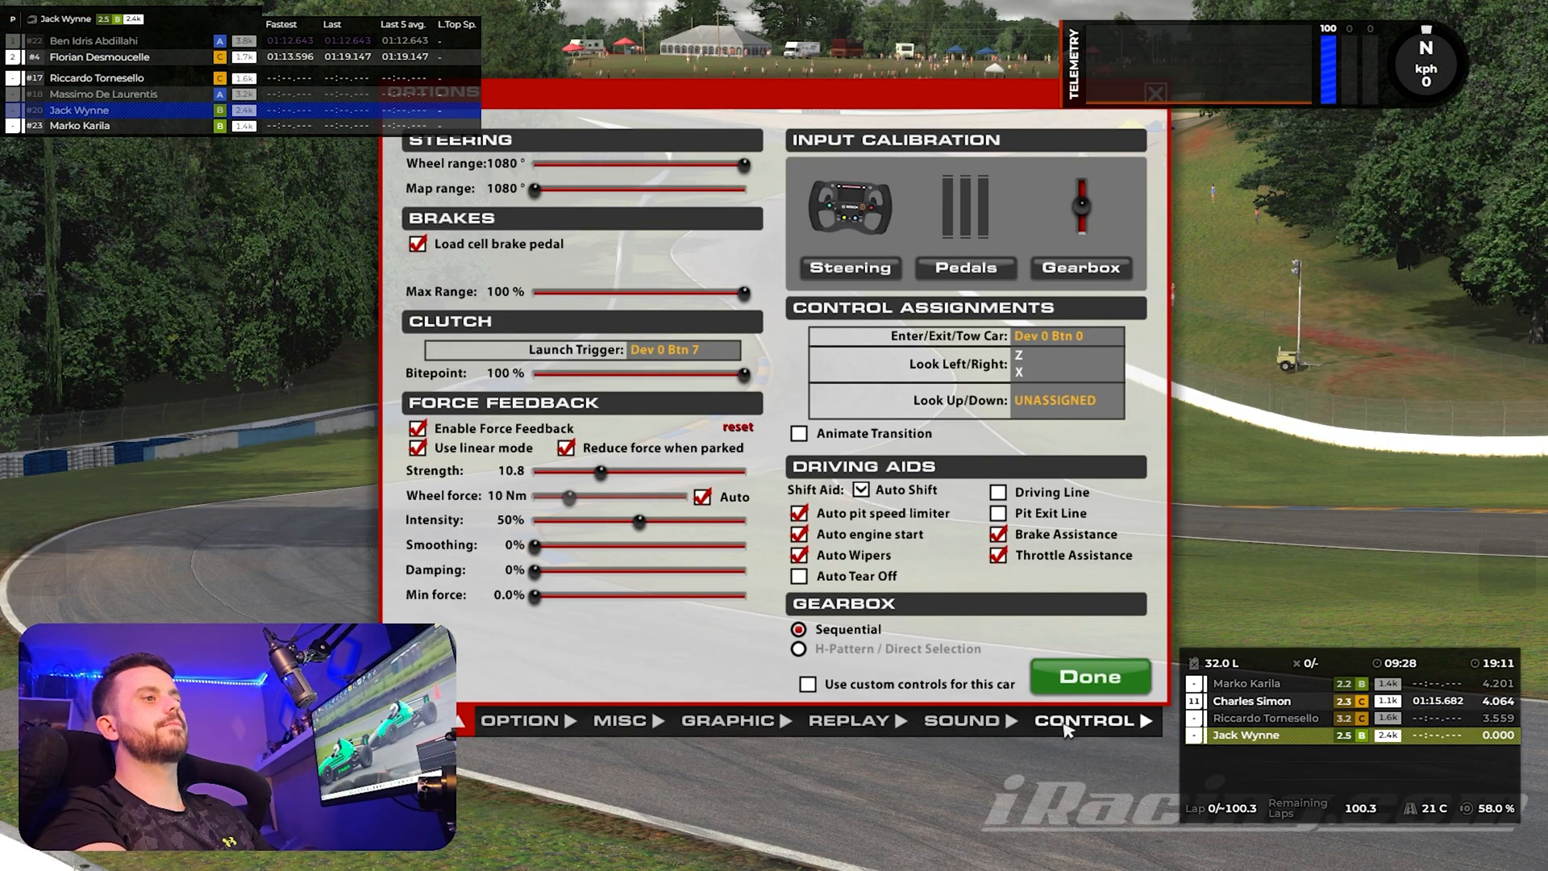
pyautogui.click(1084, 719)
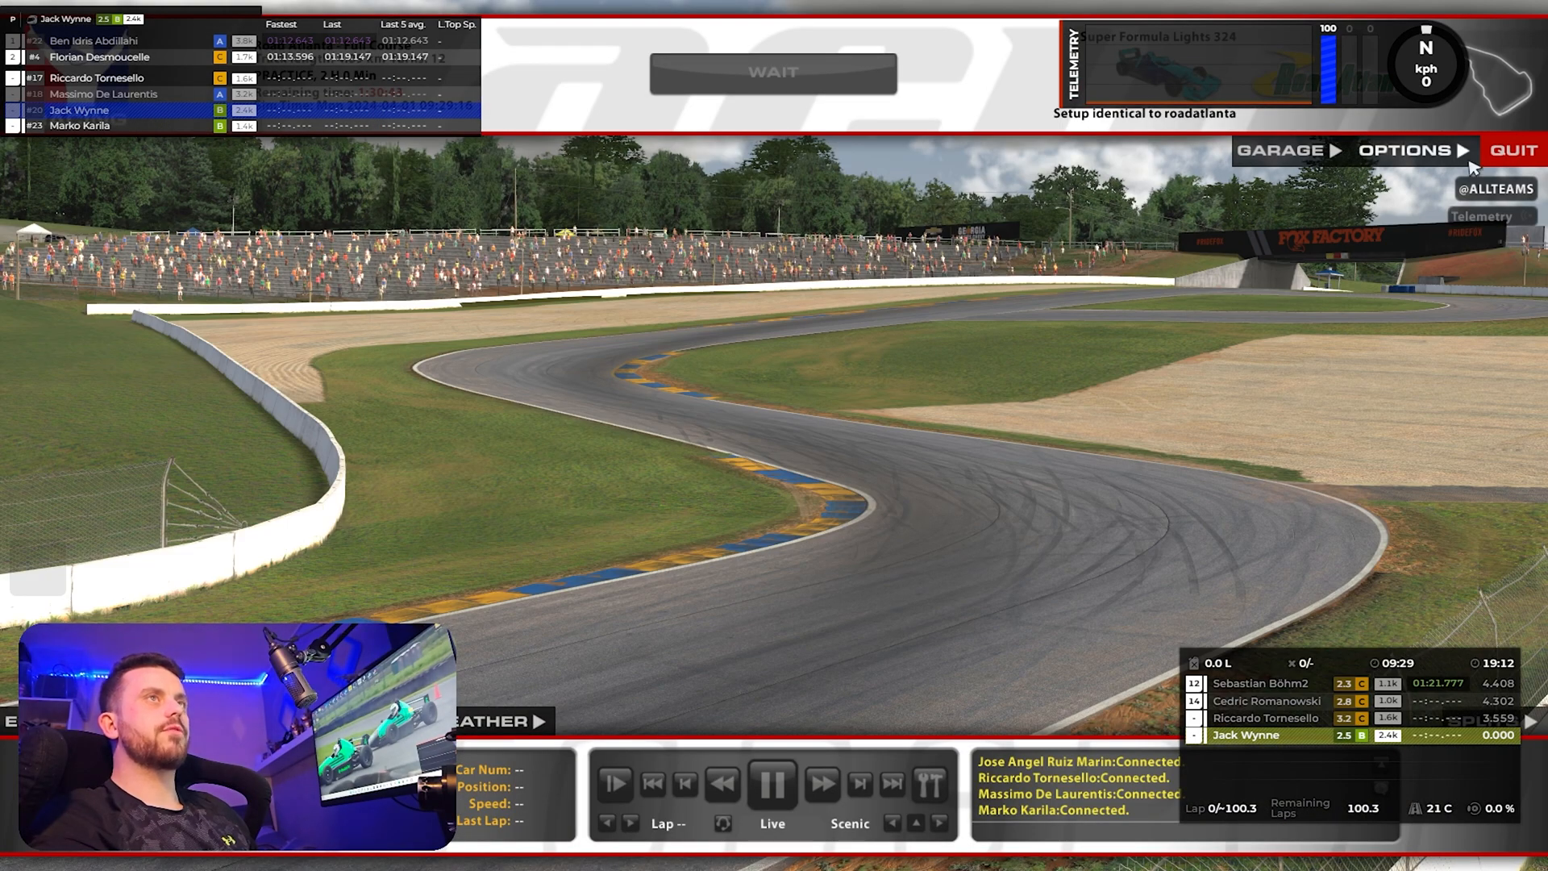
# Step: Review the graphics settings, keeping the 400x220 resolution with SPS (VR) enabled
pyautogui.click(1403, 150)
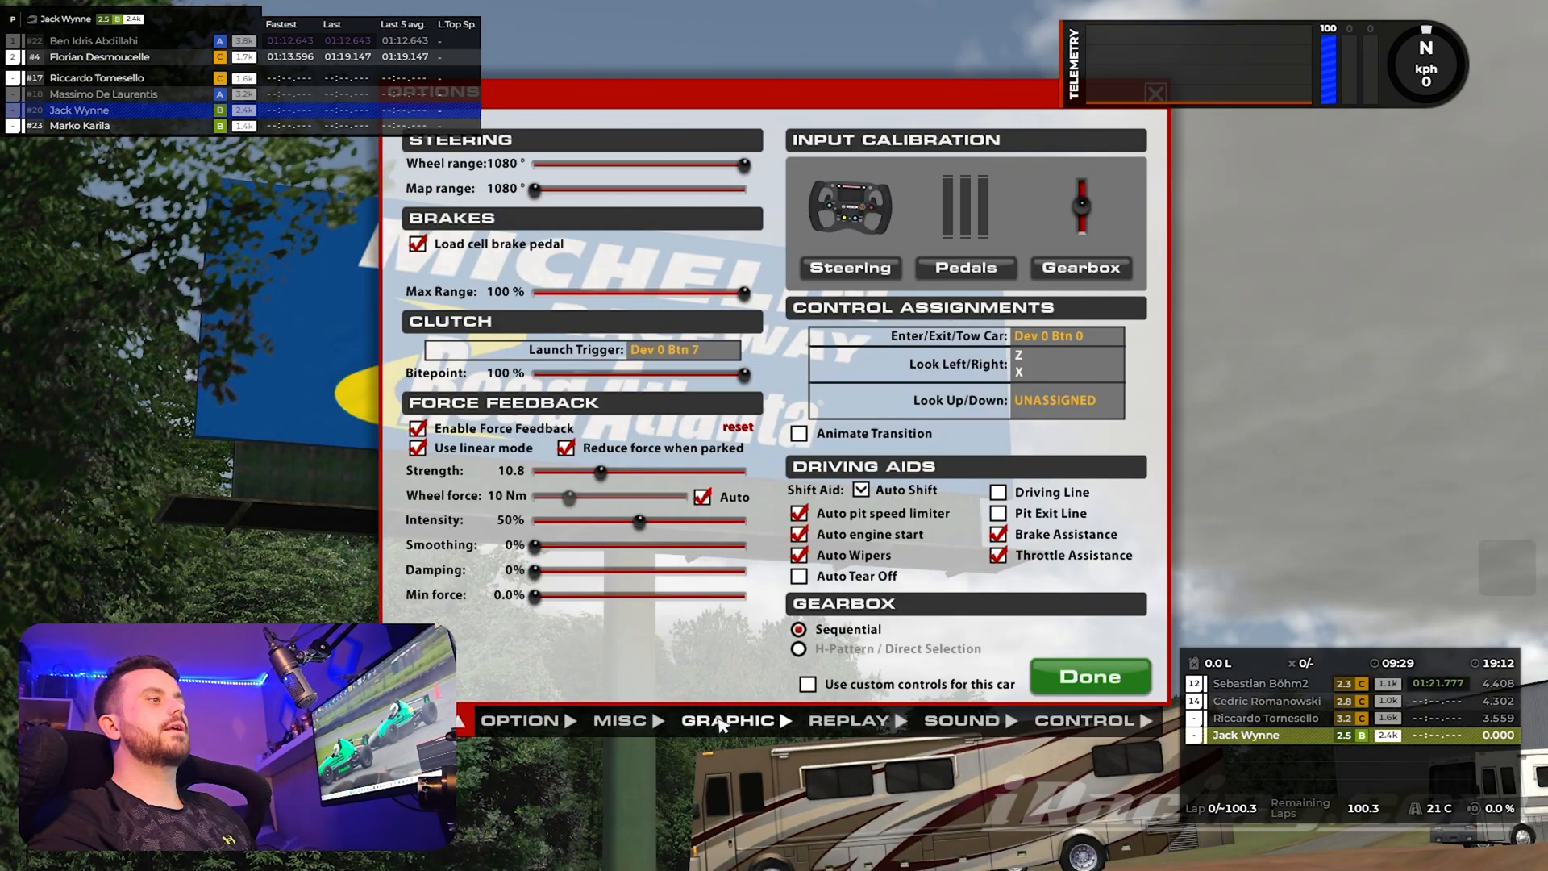
pyautogui.click(729, 719)
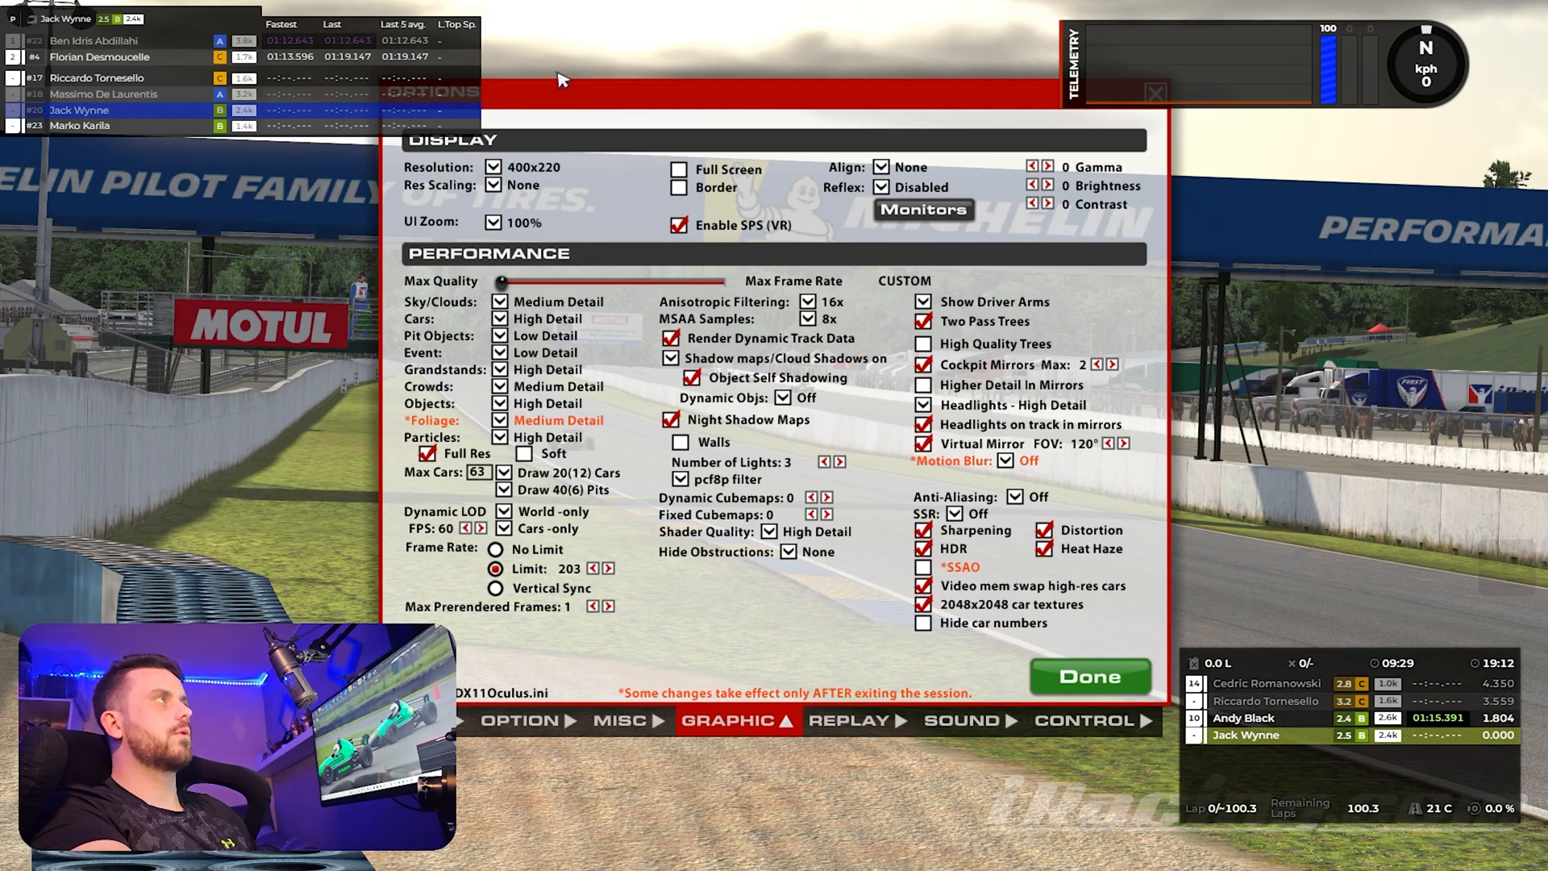
pyautogui.click(535, 167)
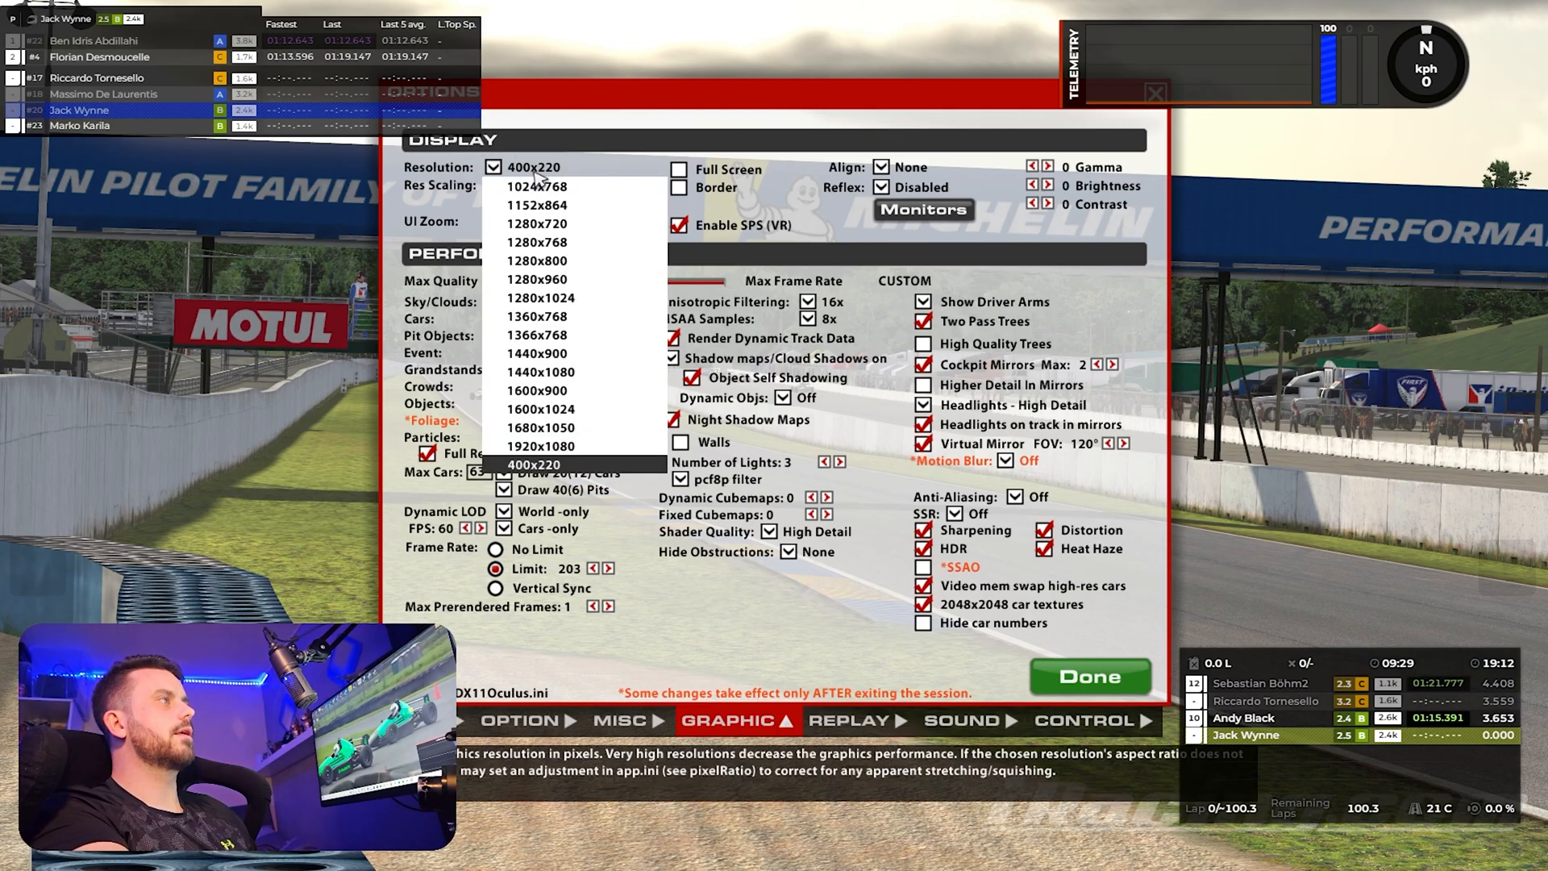
pyautogui.click(1089, 679)
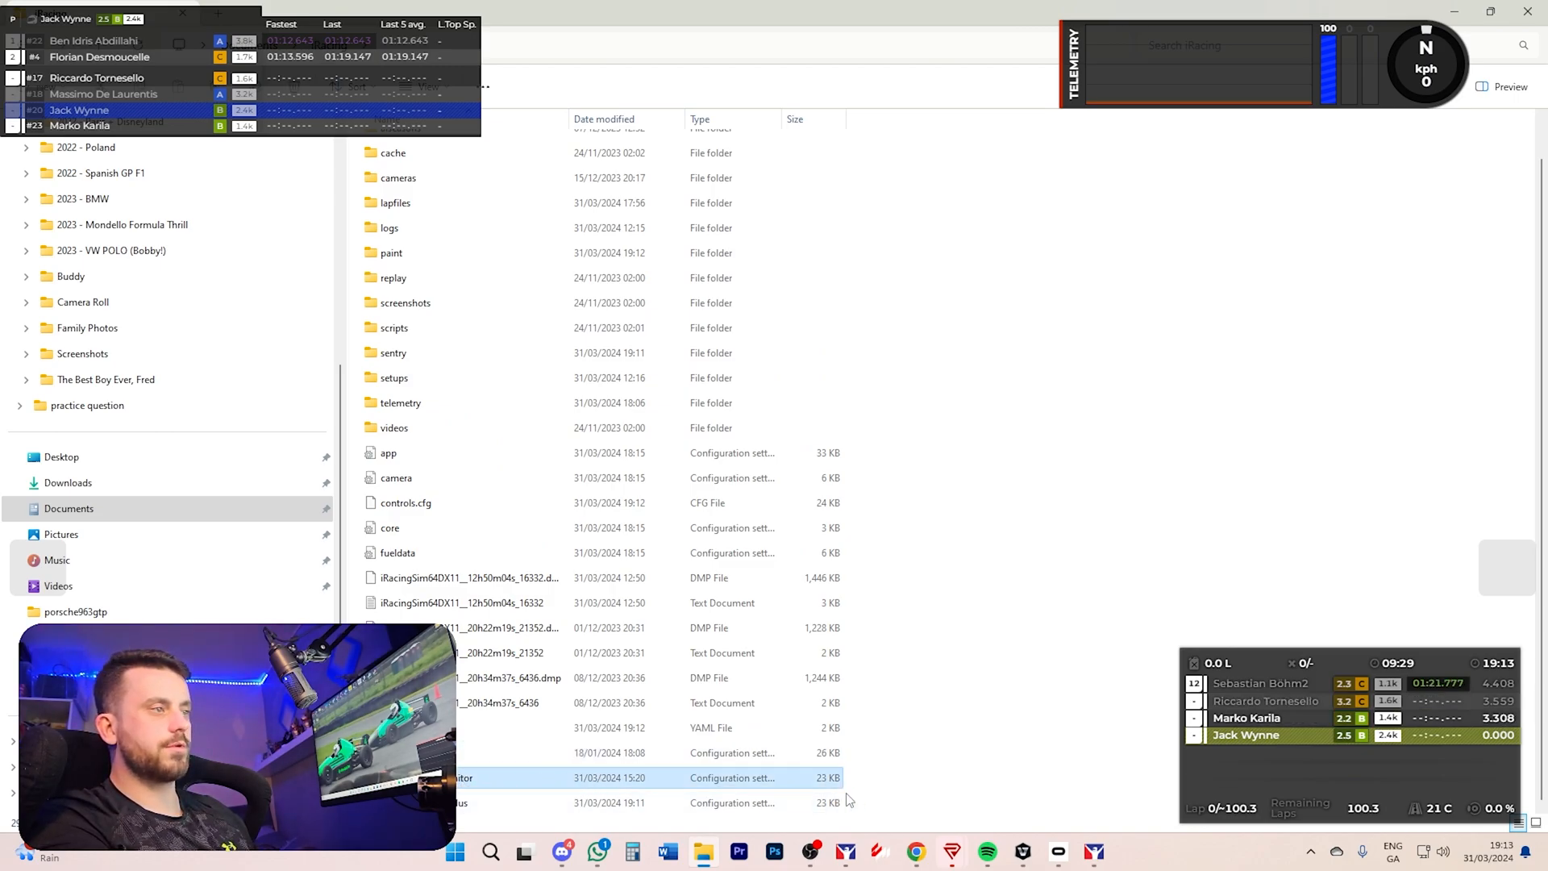
pyautogui.moveTo(740, 777)
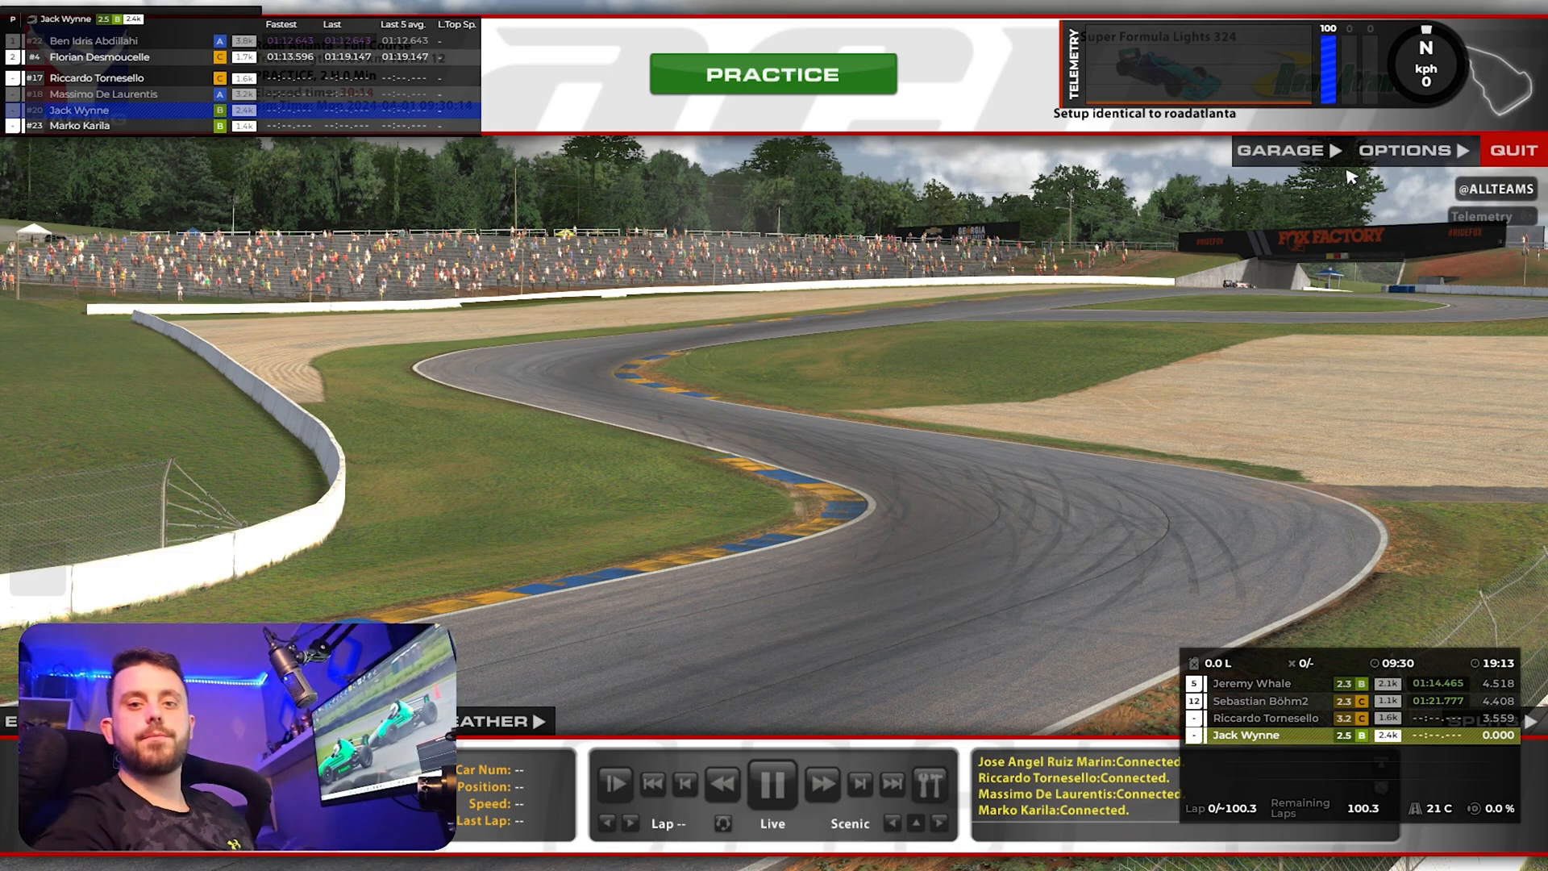
pyautogui.moveTo(1289, 305)
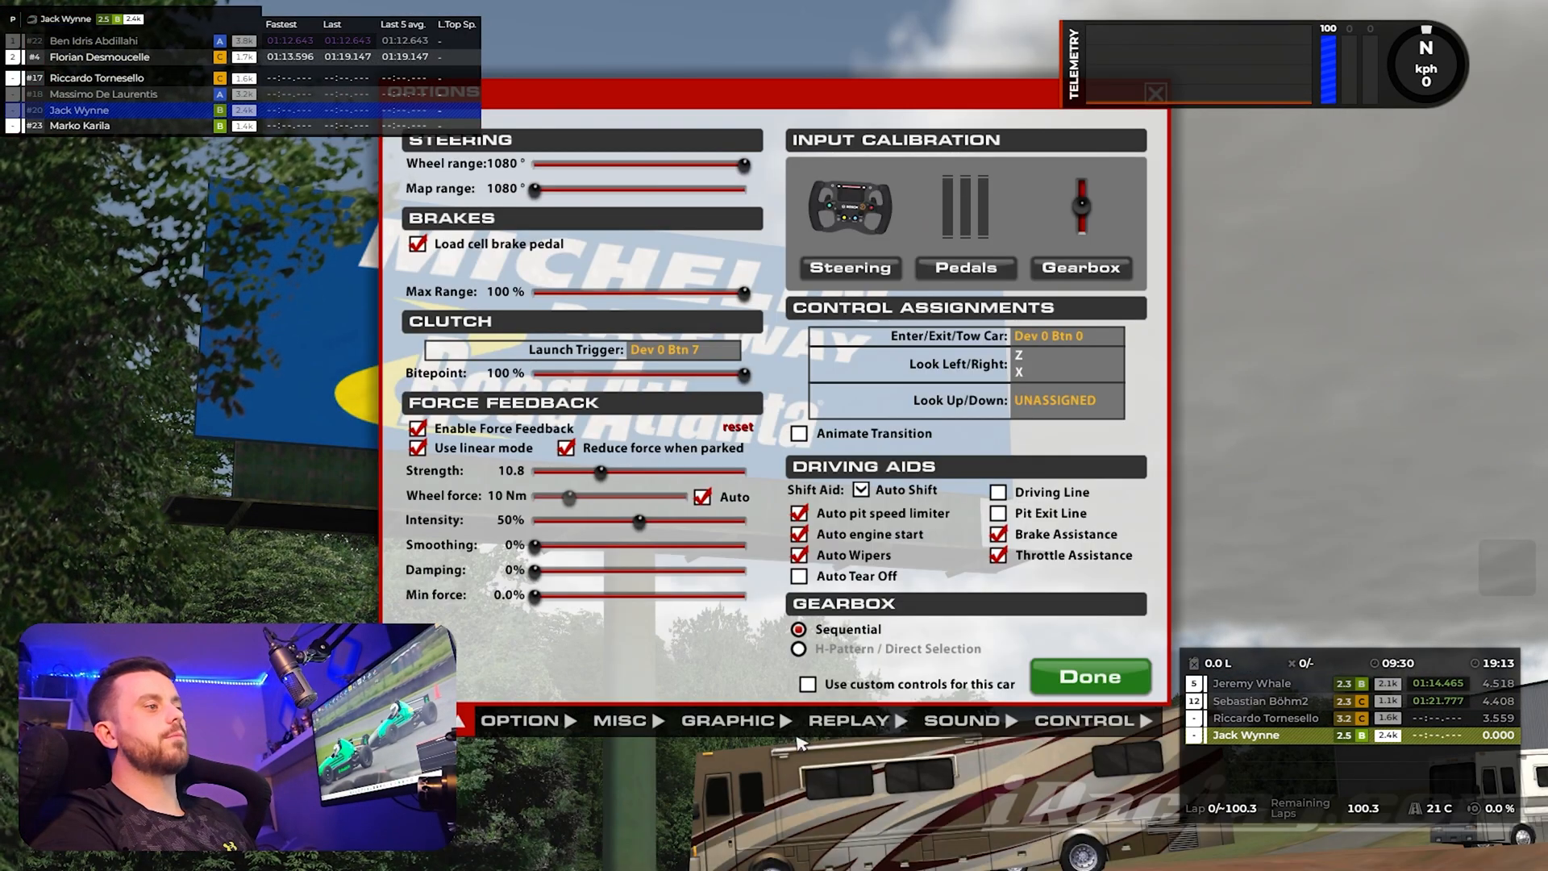
# Step: Close the sim options and bring up the Windows Start menu
pyautogui.click(729, 719)
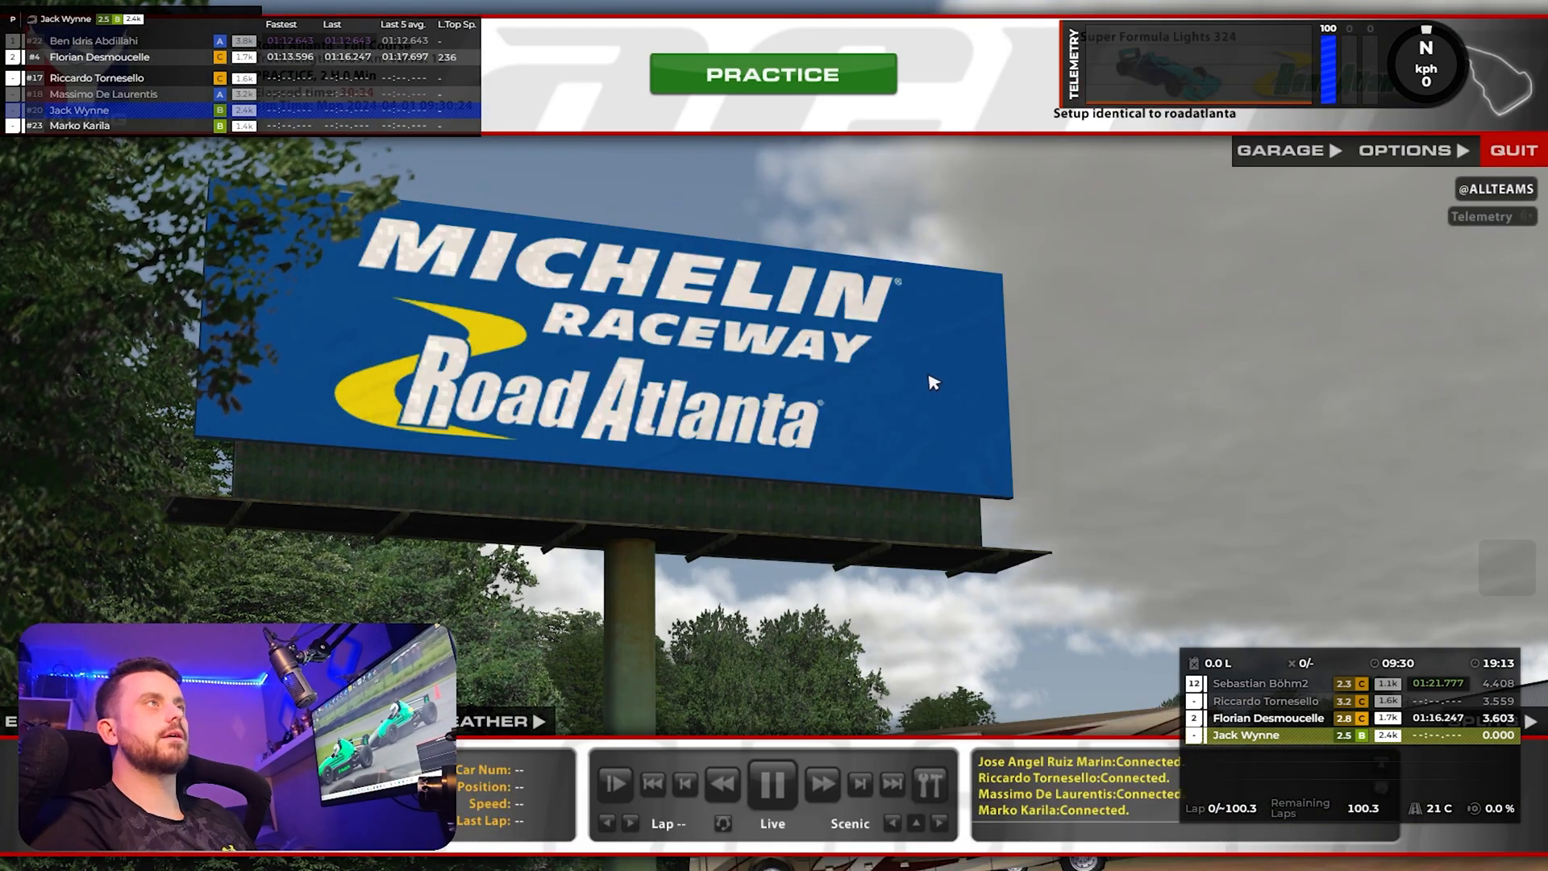
pyautogui.click(453, 852)
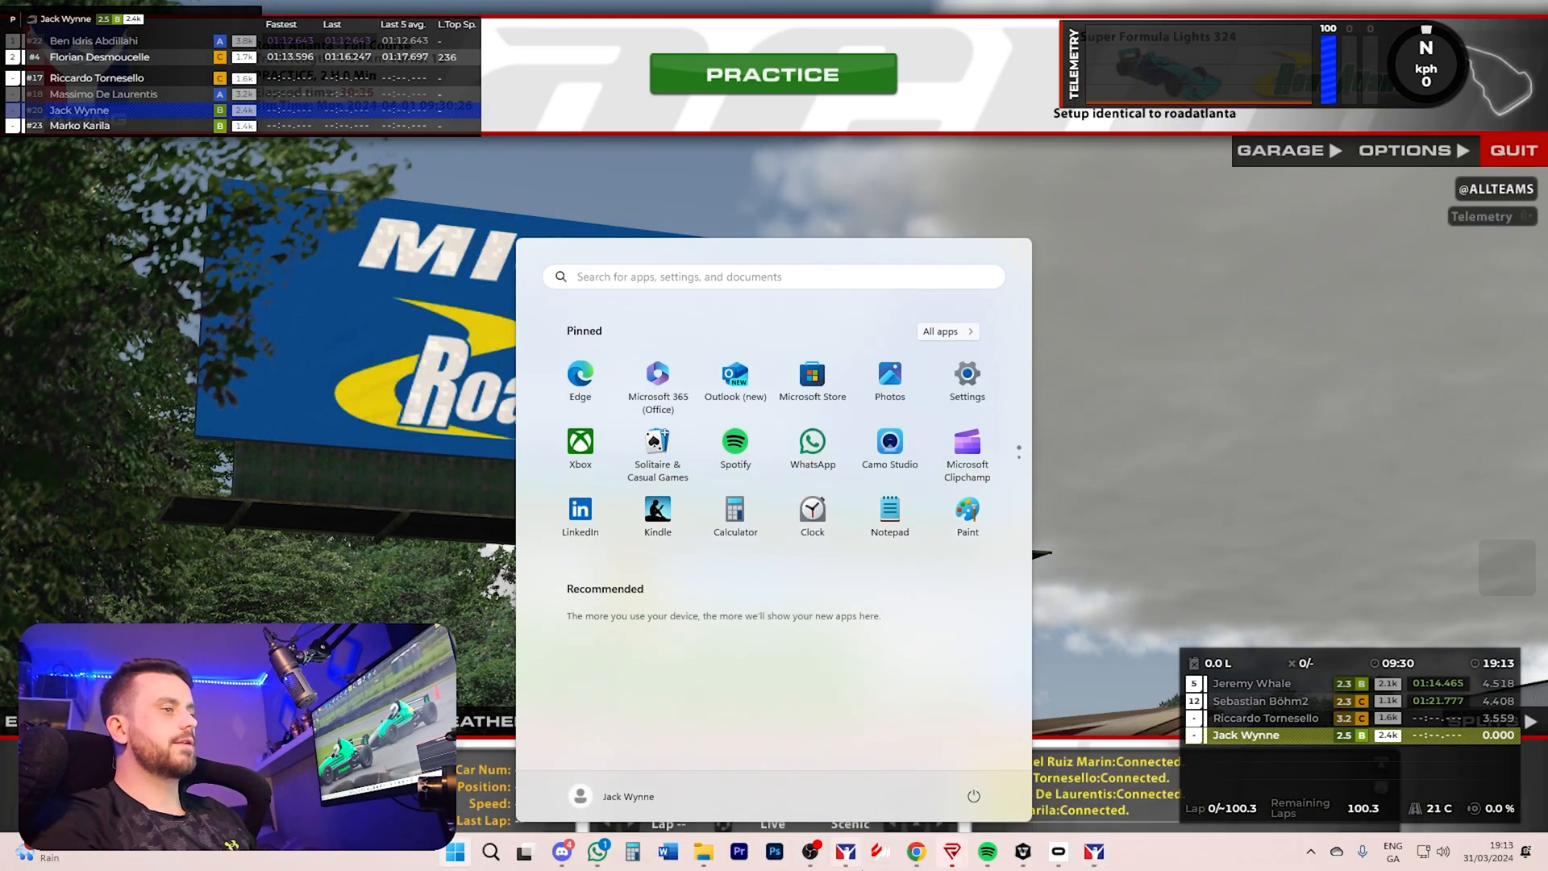